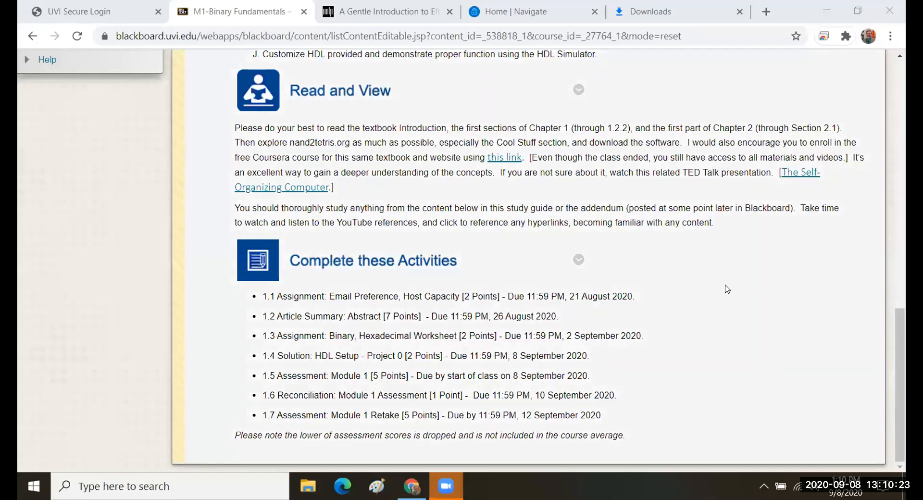
{"action": "mouse_move", "coordinate": [747, 291]}
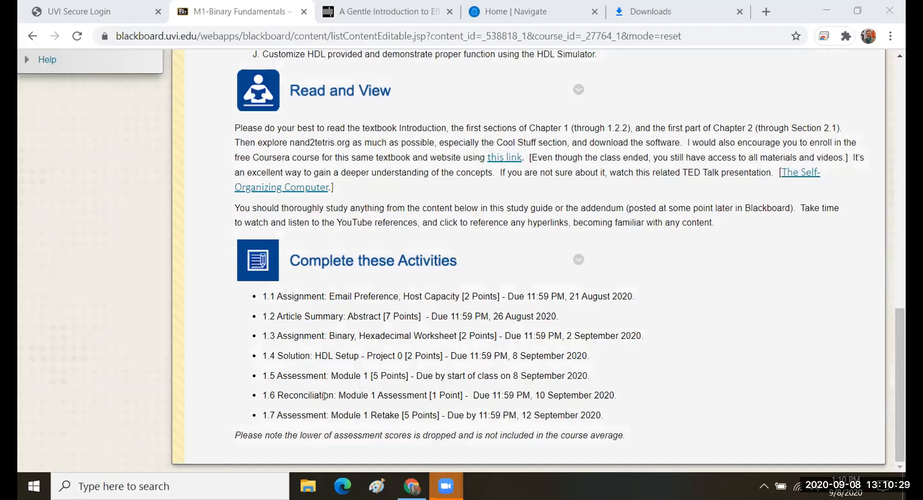
Highlight 'increase' and 'sixteen' in the Hex 1F question, then bring up the Windows program list.
{"action": "double_click", "coordinate": [305, 395]}
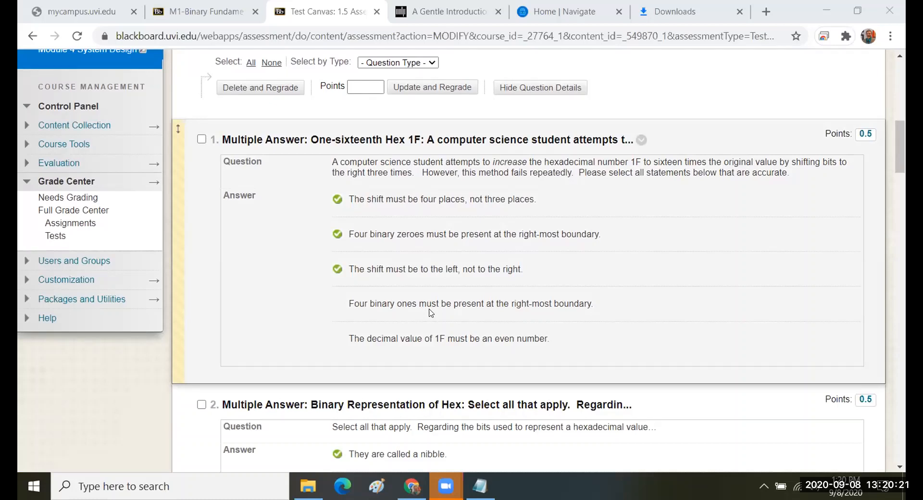
{"action": "scroll", "scroll_direction": "down", "scroll_amount": 3}
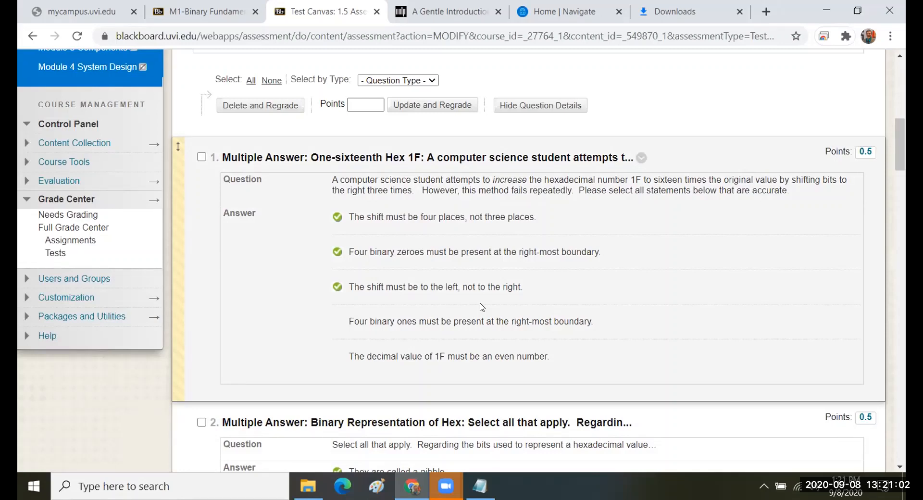
{"action": "mouse_move", "coordinate": [422, 218]}
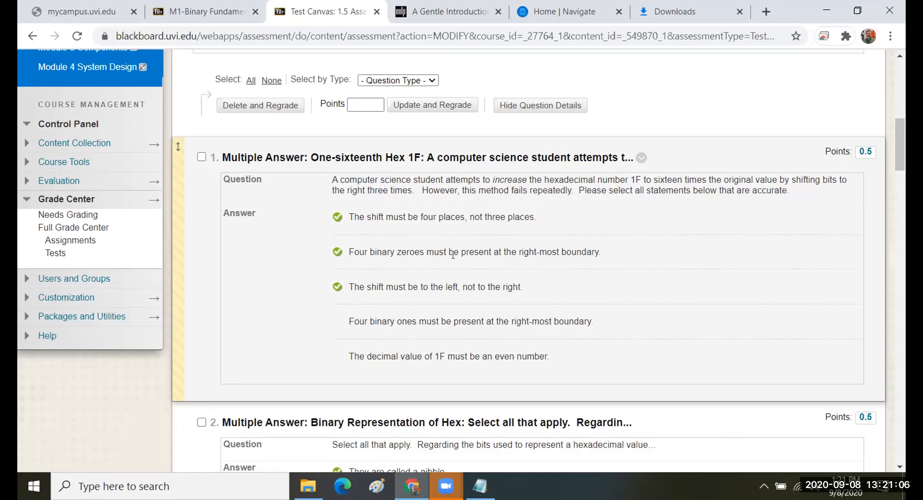
{"action": "mouse_move", "coordinate": [458, 261]}
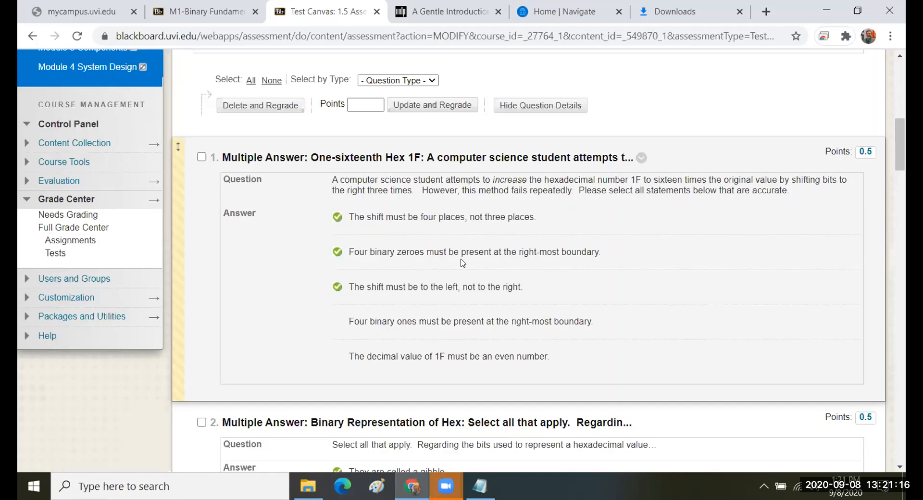
{"action": "mouse_move", "coordinate": [263, 254]}
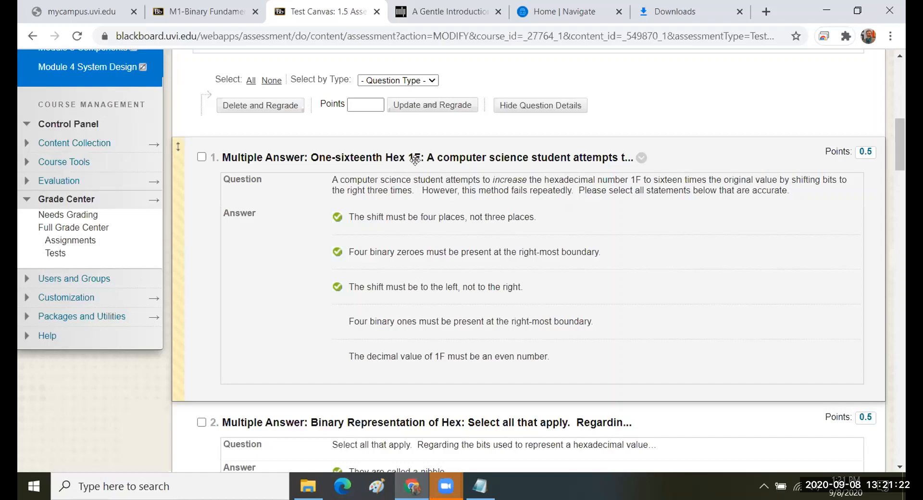
{"action": "mouse_move", "coordinate": [439, 157]}
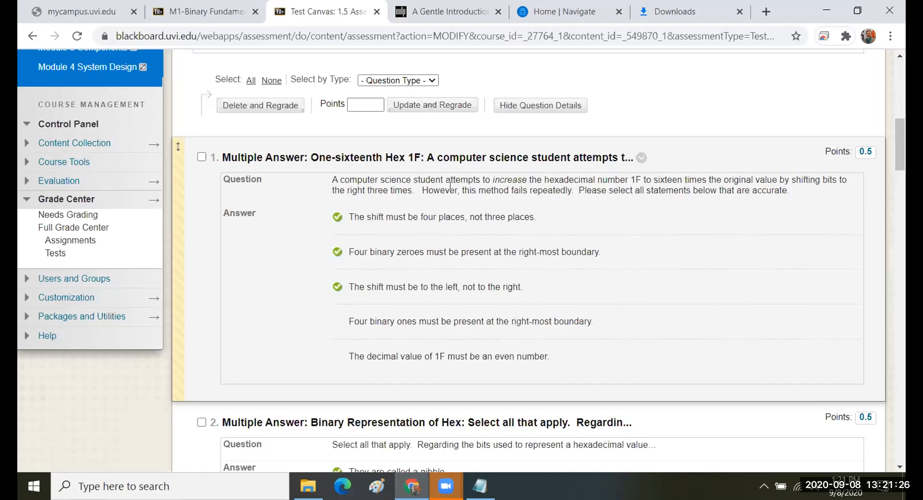
{"action": "mouse_move", "coordinate": [588, 200]}
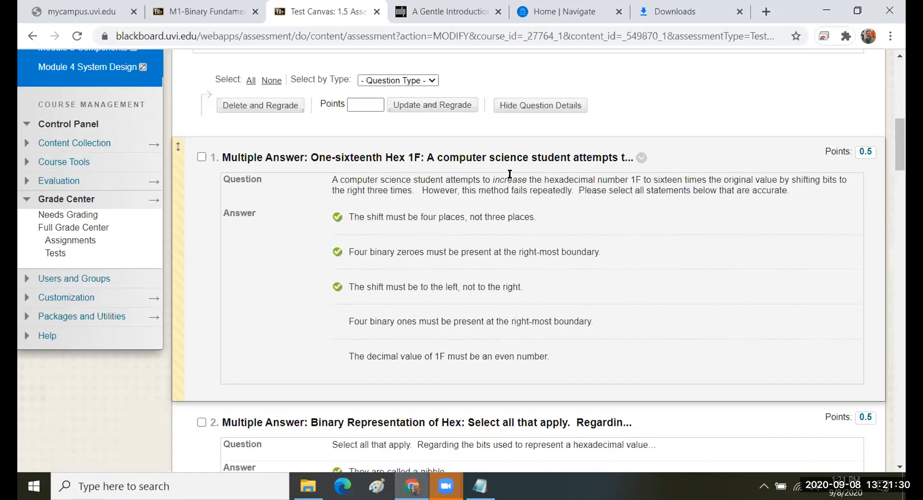
{"action": "double_click", "coordinate": [509, 180]}
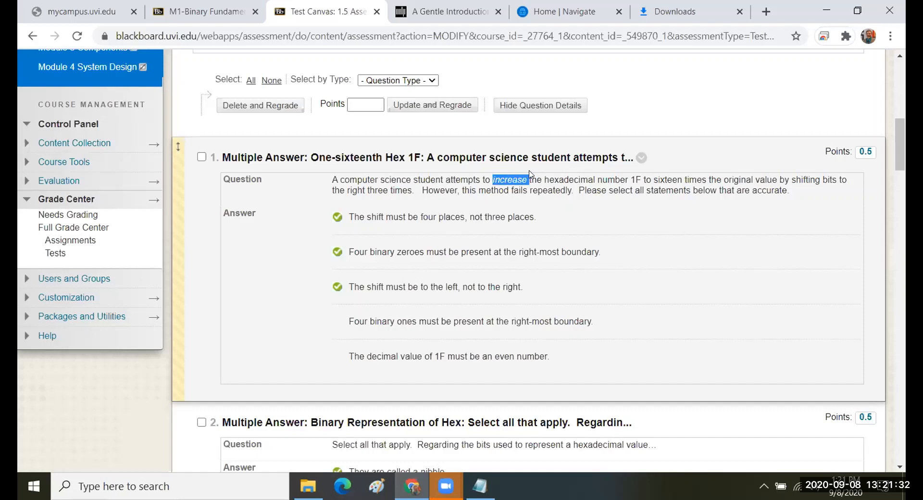
{"action": "mouse_move", "coordinate": [658, 178]}
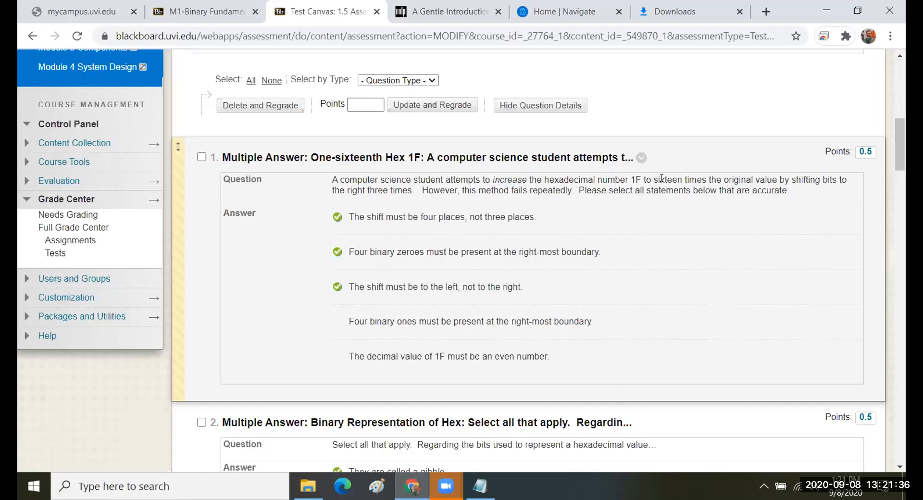
{"action": "double_click", "coordinate": [668, 180]}
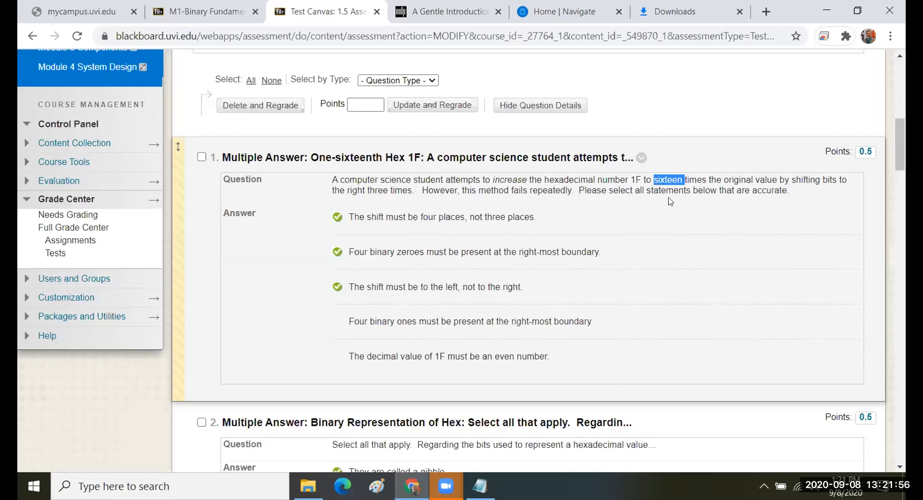
{"action": "mouse_move", "coordinate": [671, 202]}
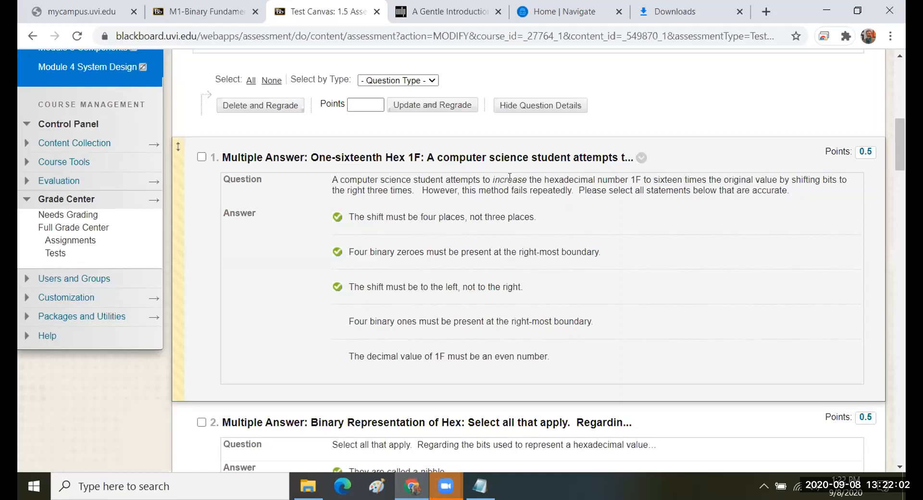
{"action": "double_click", "coordinate": [509, 179]}
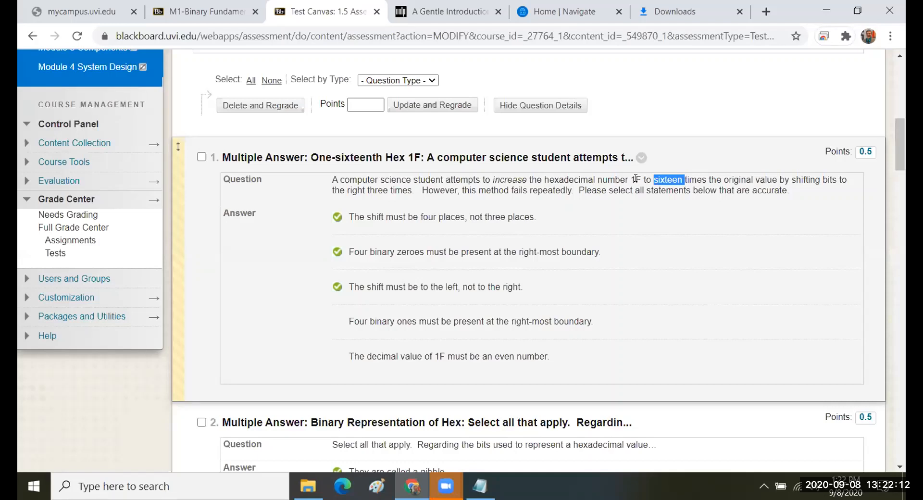
{"action": "mouse_move", "coordinate": [603, 205]}
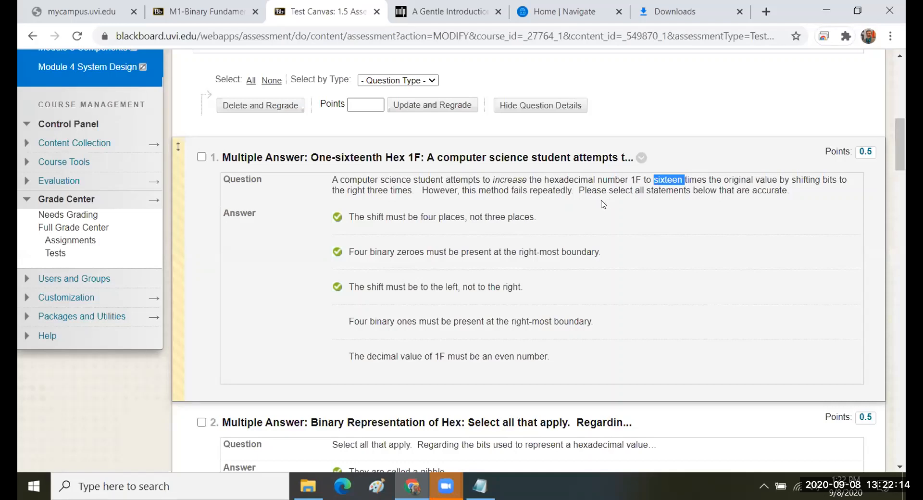
{"action": "mouse_move", "coordinate": [519, 200]}
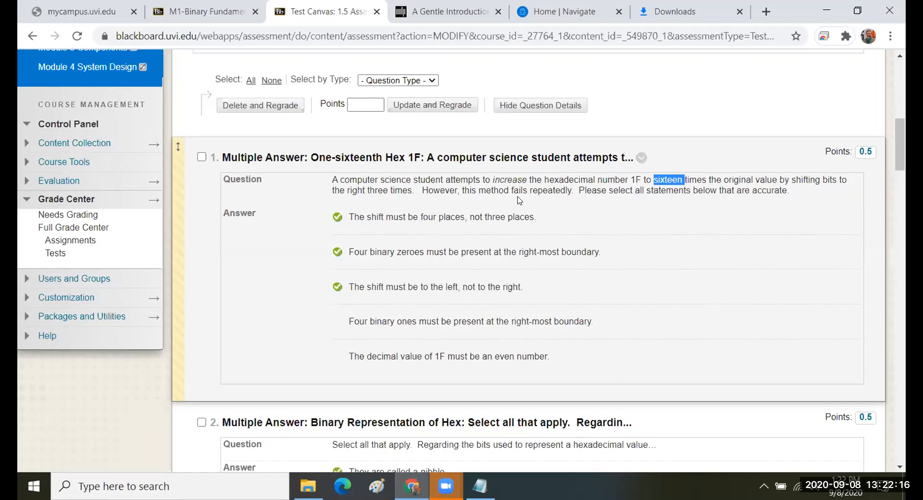
{"action": "mouse_move", "coordinate": [533, 188]}
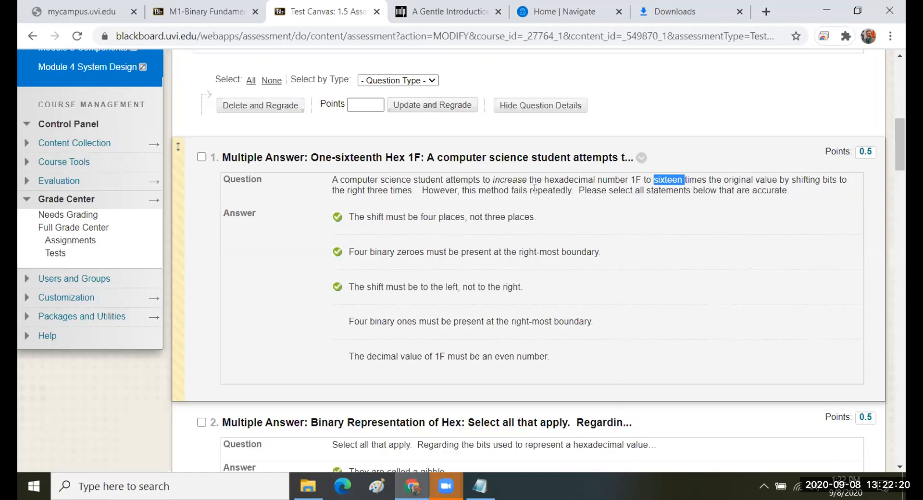
{"action": "mouse_move", "coordinate": [629, 176]}
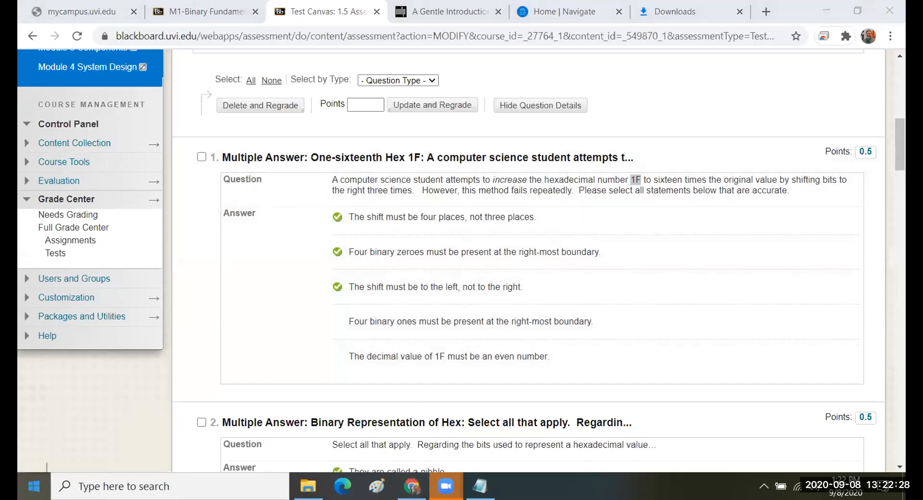
{"action": "left_click", "coordinate": [34, 486]}
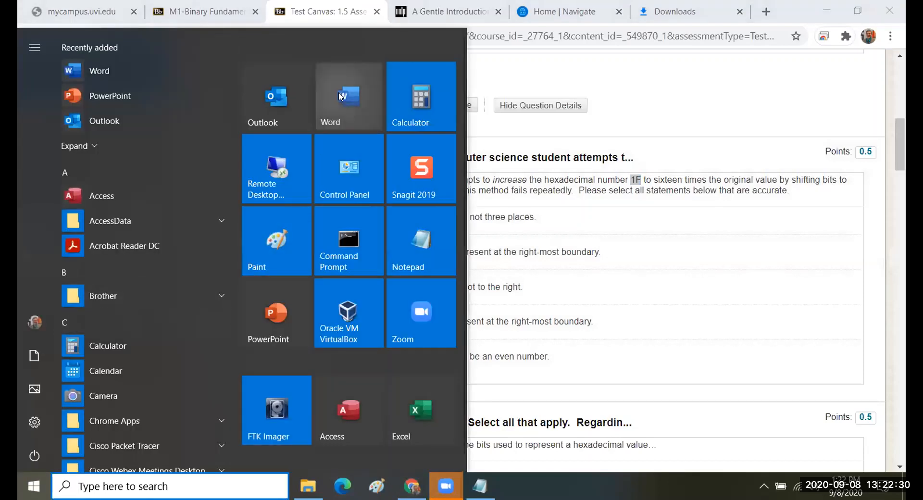
Launch Word with a blank document and raise the Home font size to 20.
{"action": "left_click", "coordinate": [330, 96]}
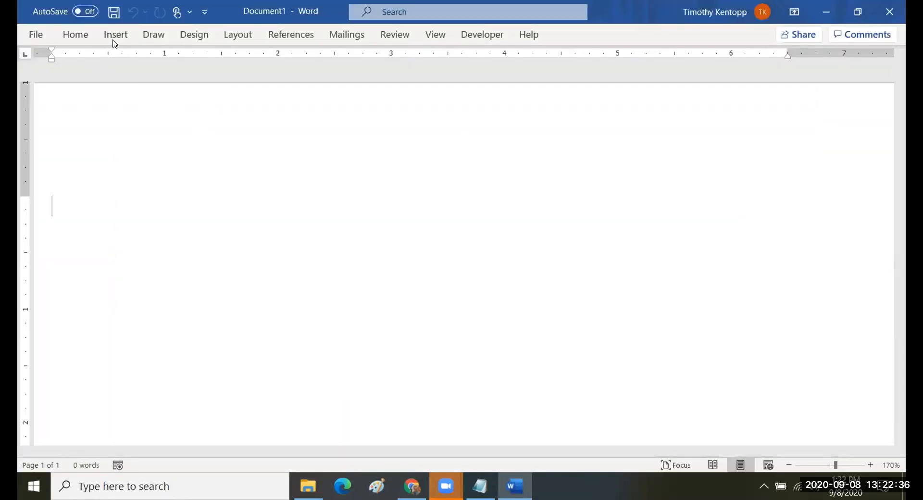
{"action": "left_click", "coordinate": [75, 34]}
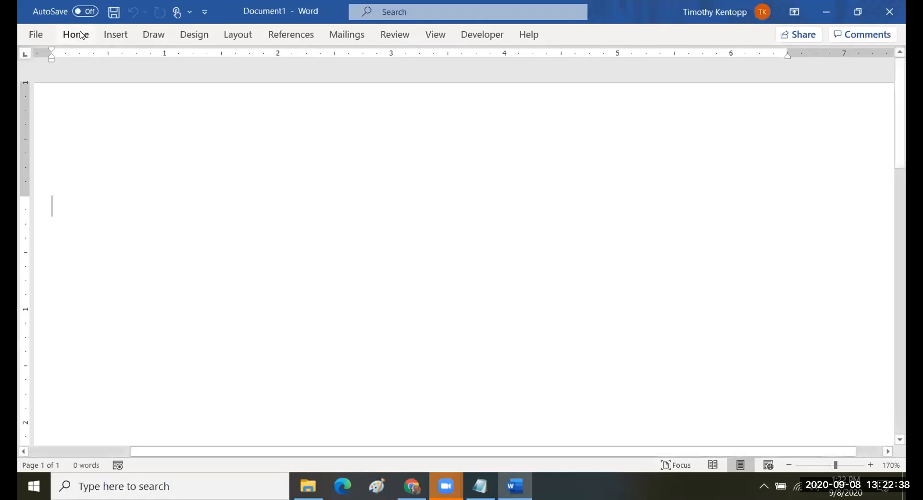
{"action": "left_click", "coordinate": [75, 34]}
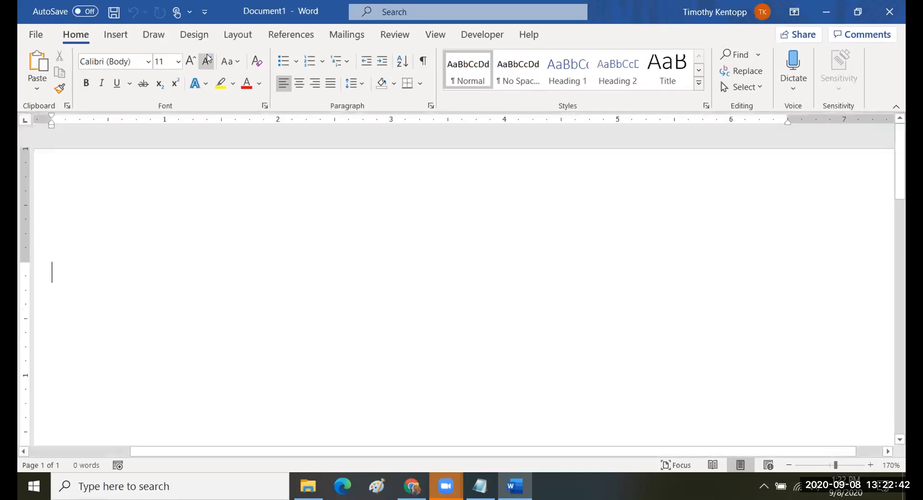
{"action": "left_click", "coordinate": [189, 61]}
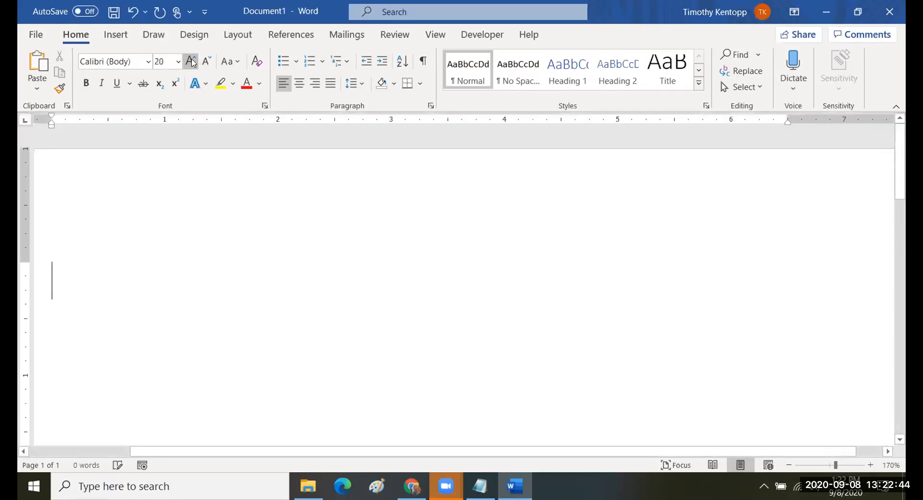
Enter the binary number 0001 1111 and mark its leading zeros.
{"action": "type", "text": "0"}
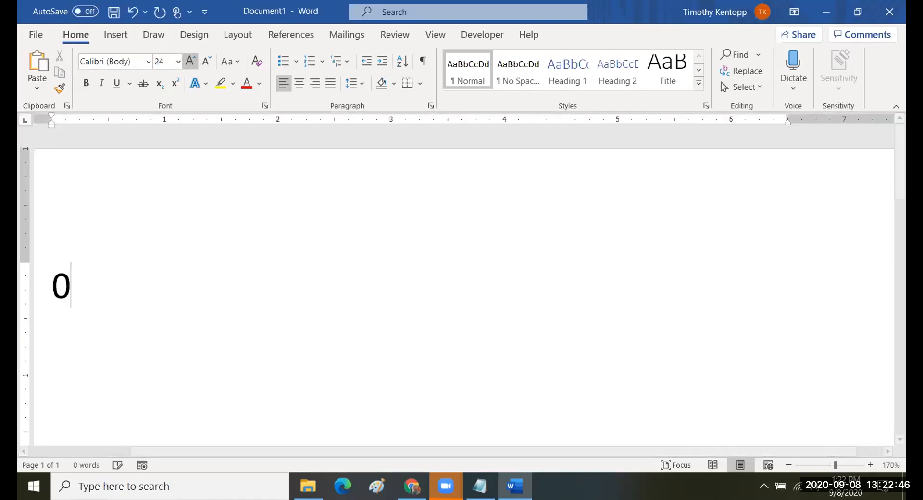
{"action": "type", "text": "001"}
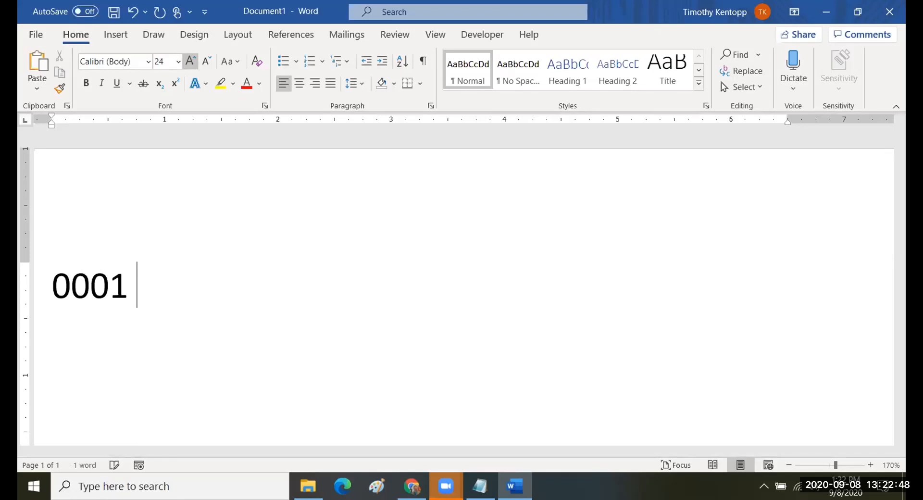
{"action": "type", "text": "1111"}
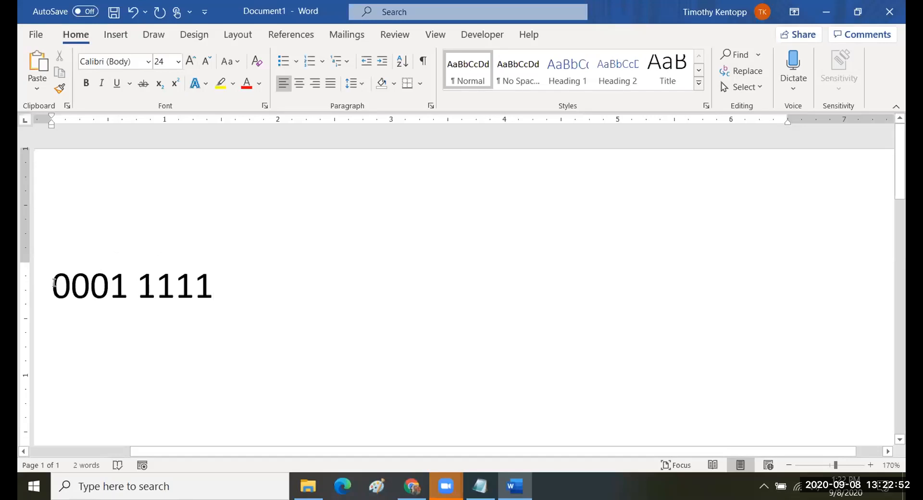
{"action": "double_click", "coordinate": [85, 285]}
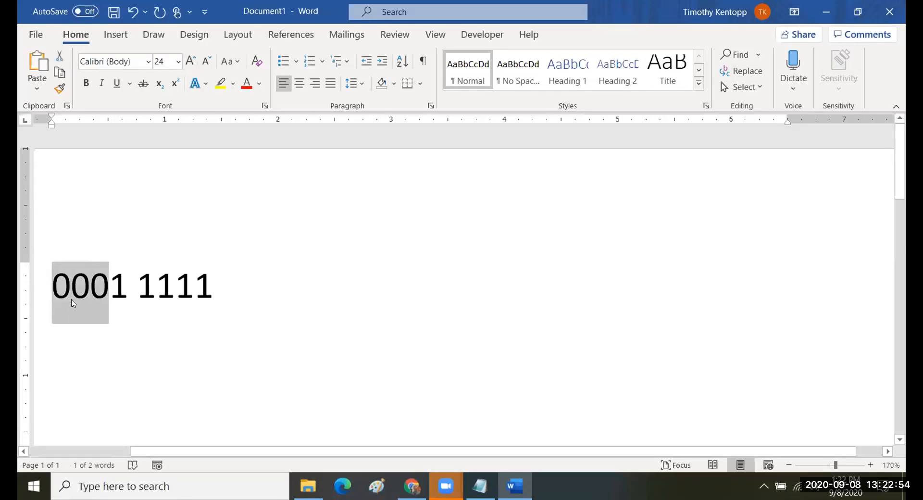
{"action": "mouse_move", "coordinate": [110, 300]}
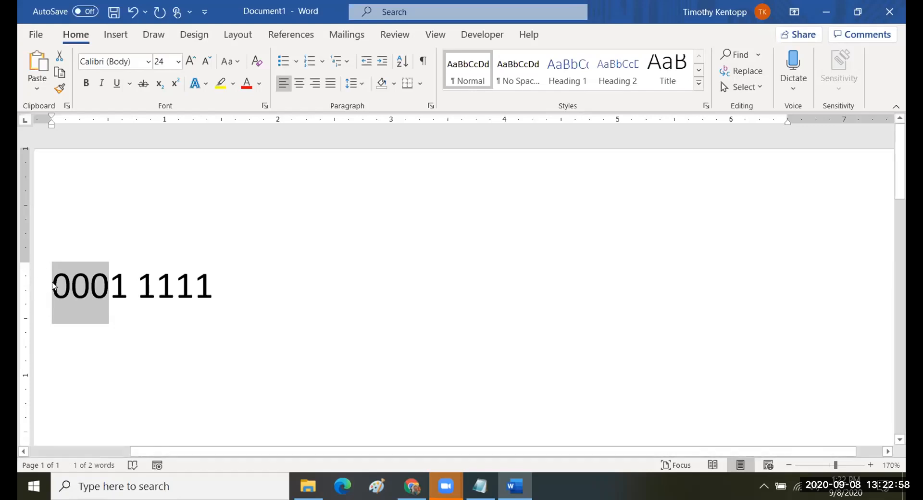
{"action": "mouse_move", "coordinate": [46, 297]}
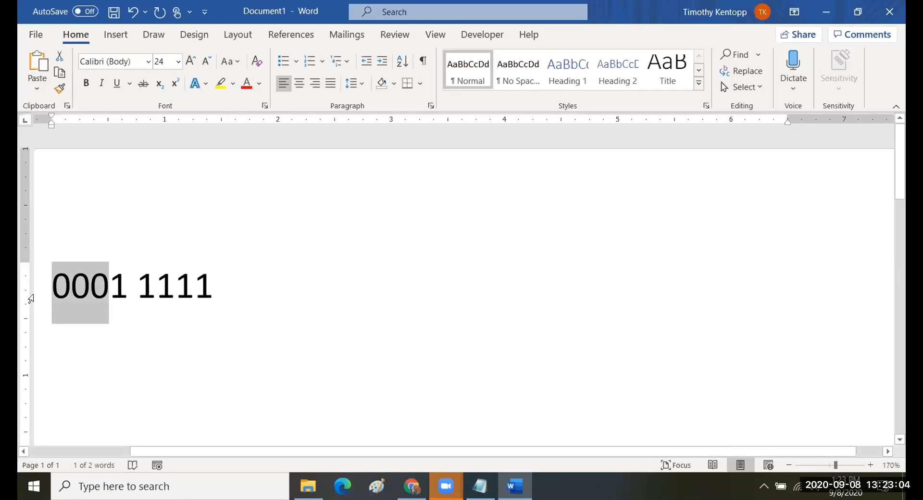
{"action": "mouse_move", "coordinate": [131, 334]}
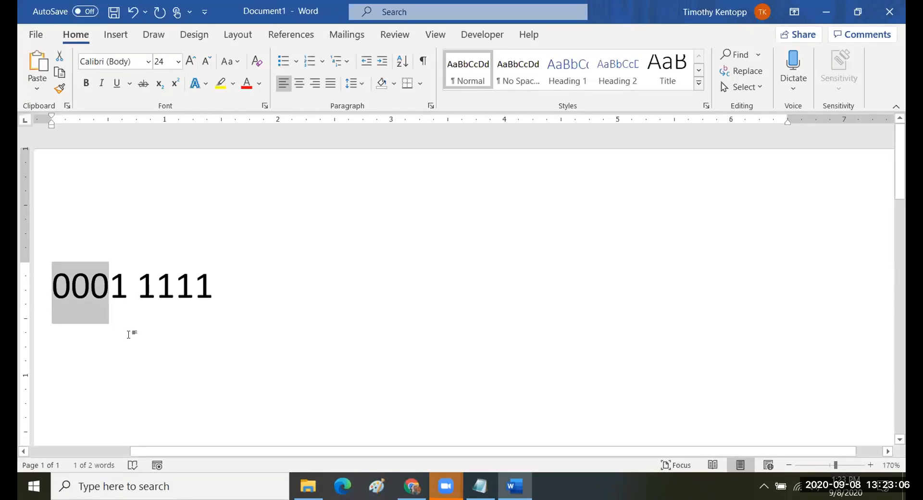
{"action": "left_click", "coordinate": [223, 308]}
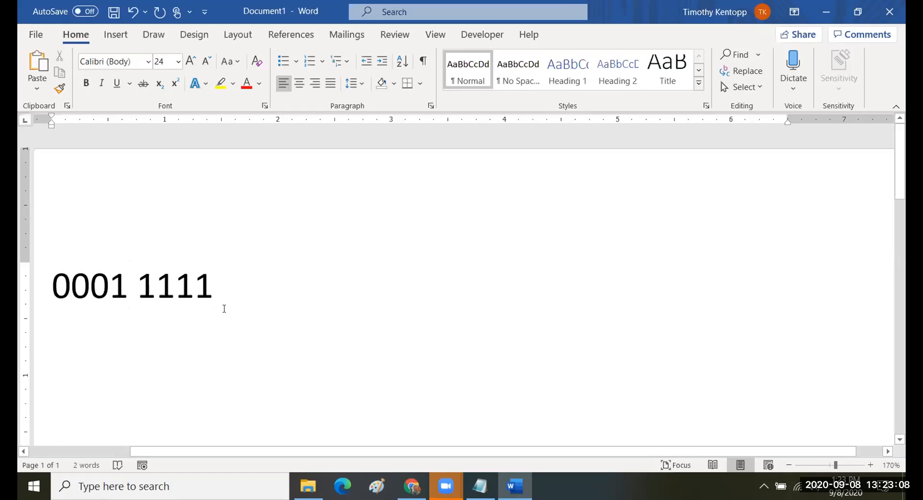
{"action": "type", "text": "00"}
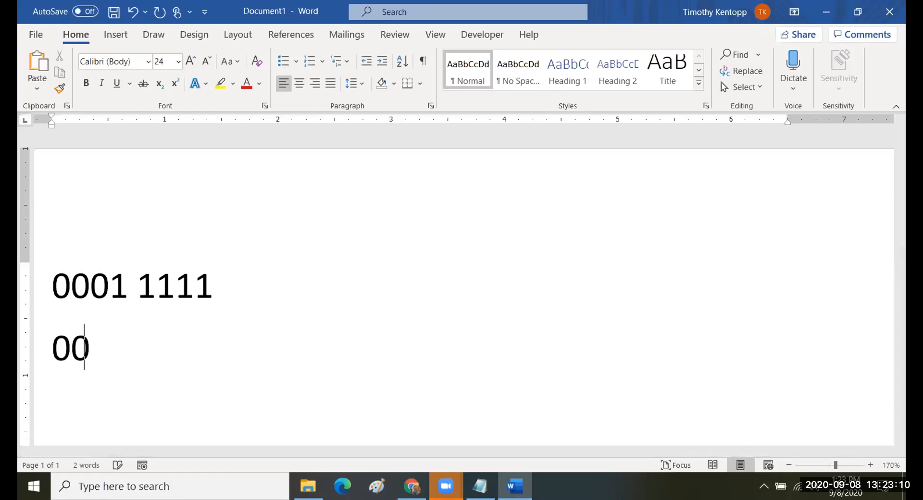
{"action": "type", "text": "01"}
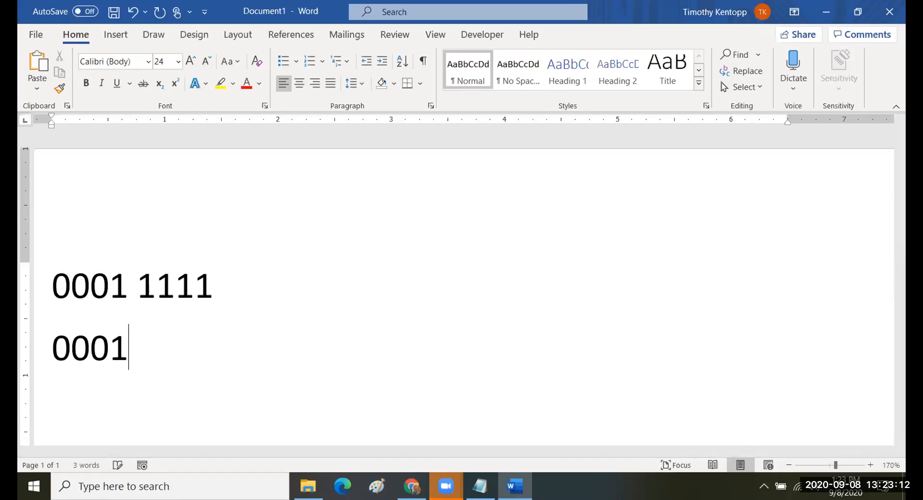
{"action": "type", "text": "11"}
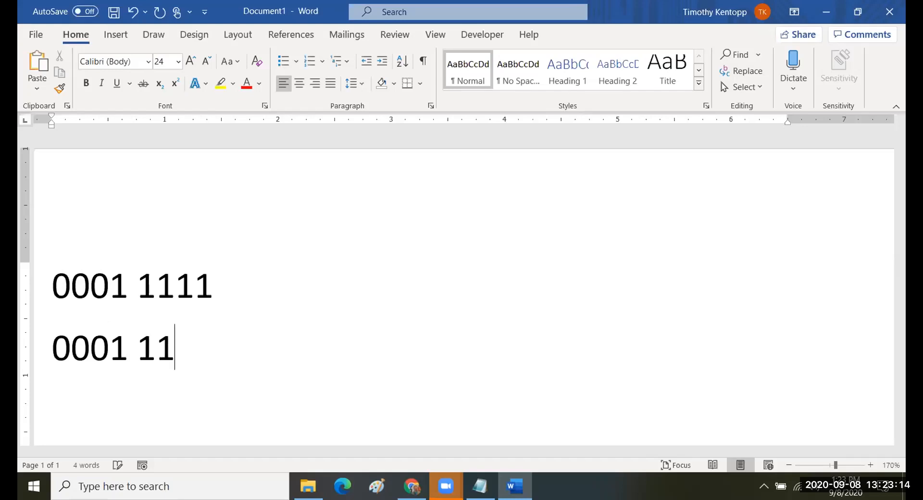
{"action": "type", "text": "11"}
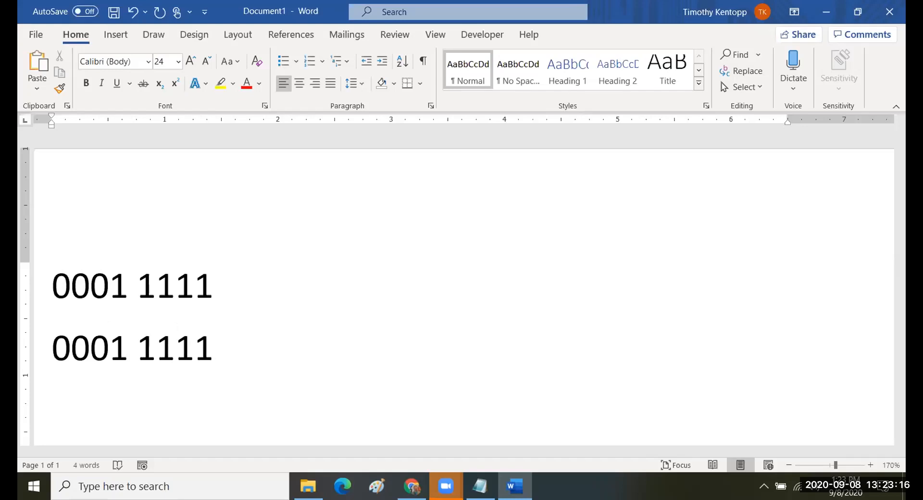
{"action": "type", "text": "0"}
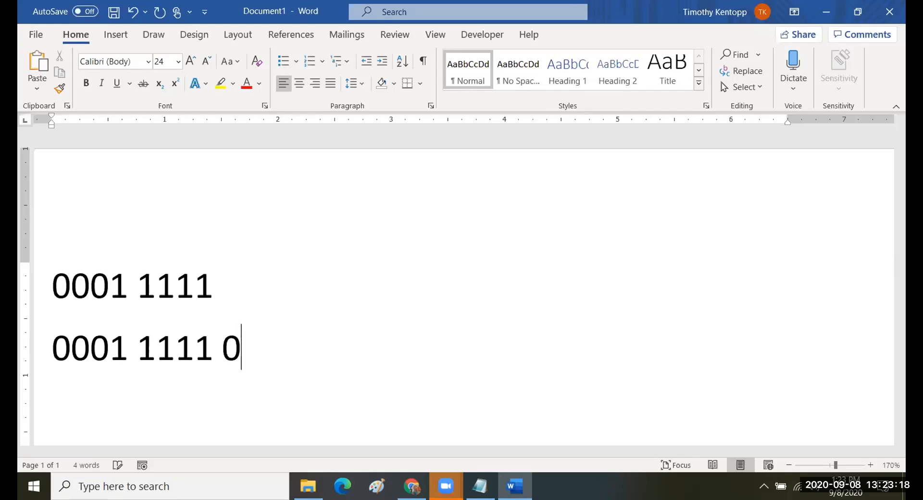
{"action": "type", "text": "000"}
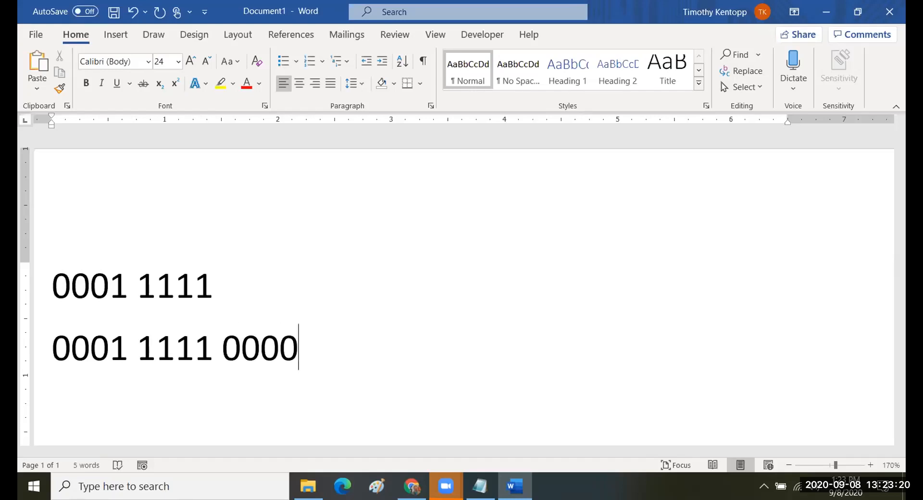
{"action": "left_click_drag", "start_coordinate": [111, 285], "coordinate": [193, 285]}
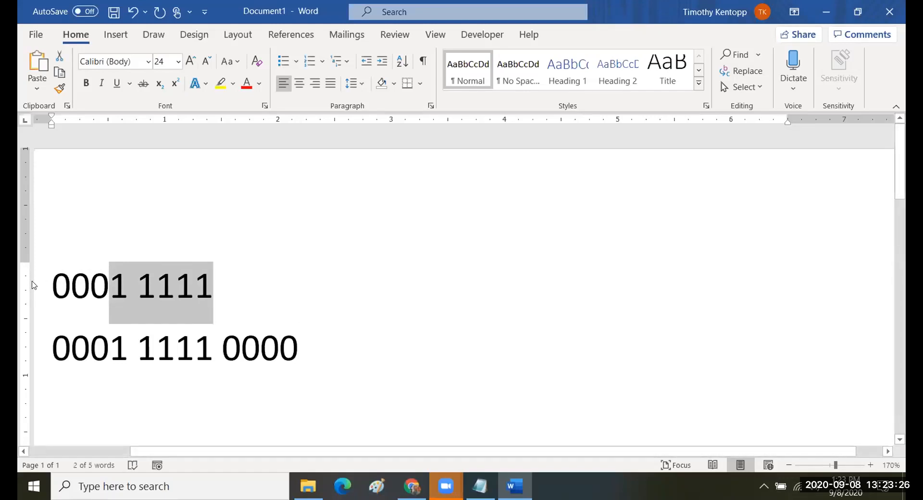
{"action": "left_click", "coordinate": [109, 347]}
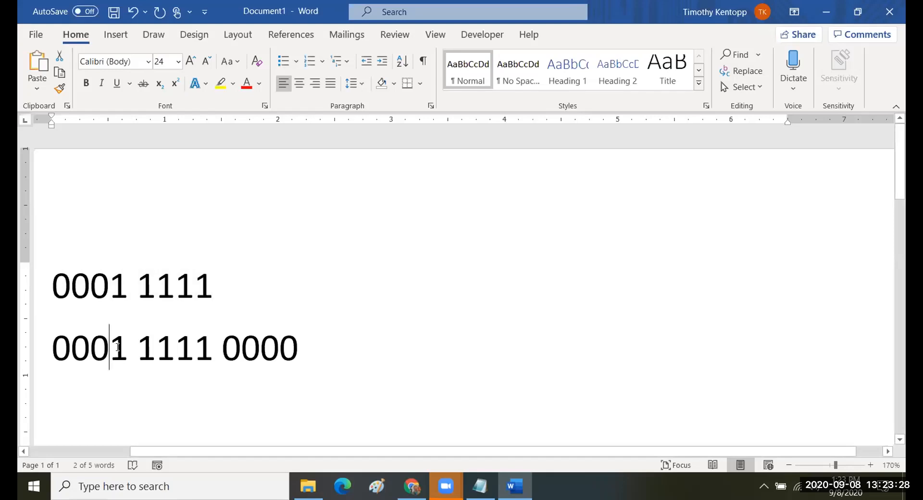
{"action": "double_click", "coordinate": [113, 347]}
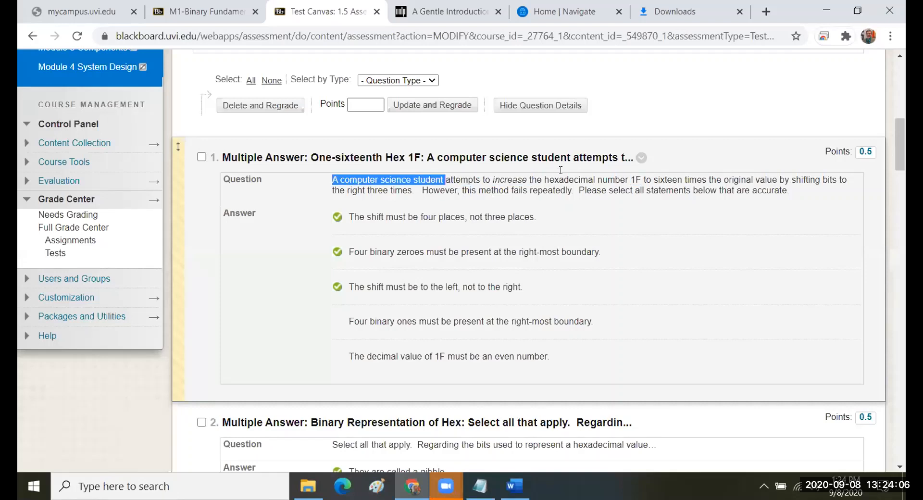
{"action": "mouse_move", "coordinate": [508, 218]}
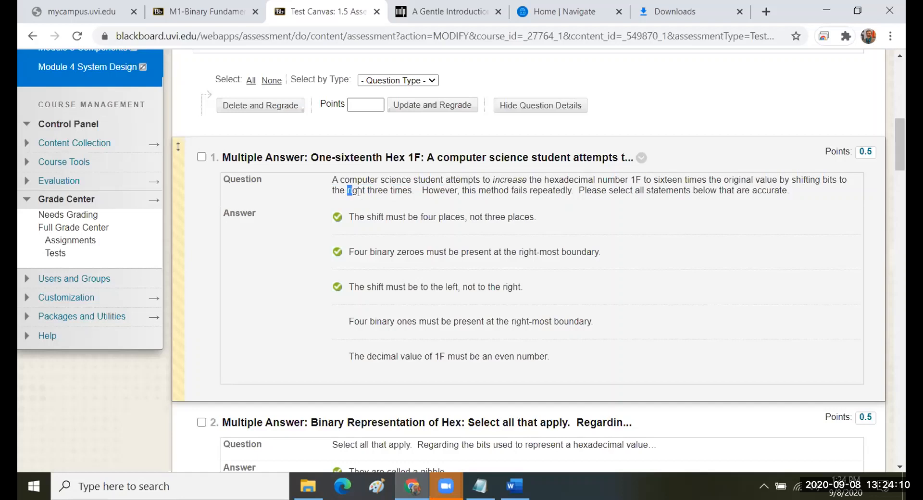
{"action": "left_click_drag", "start_coordinate": [347, 190], "coordinate": [412, 190]}
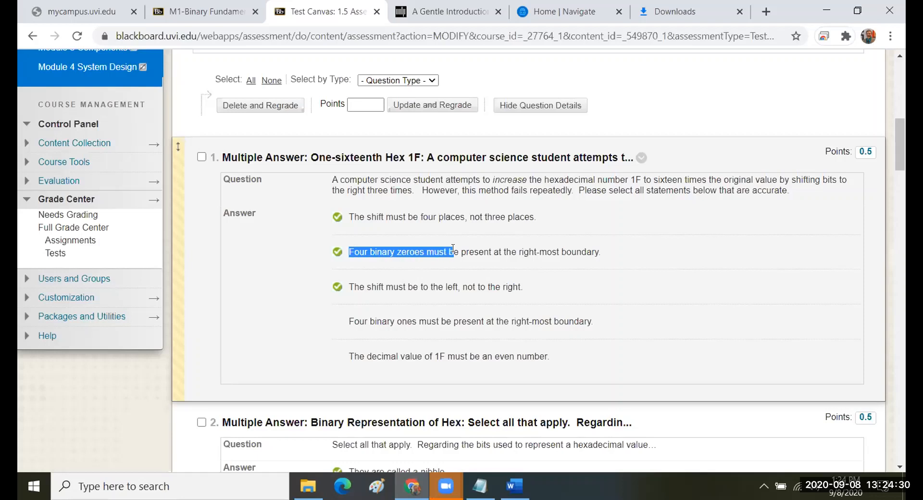
{"action": "left_click_drag", "start_coordinate": [451, 252], "coordinate": [596, 251]}
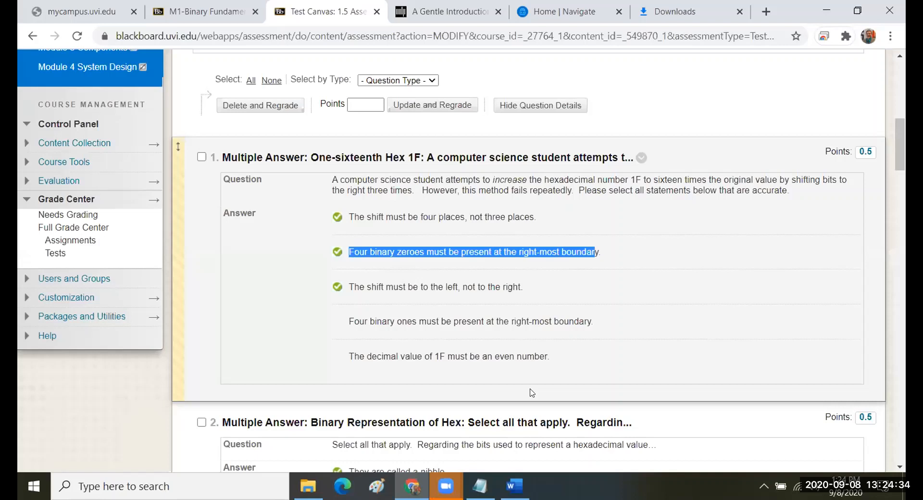
{"action": "left_click", "coordinate": [513, 486]}
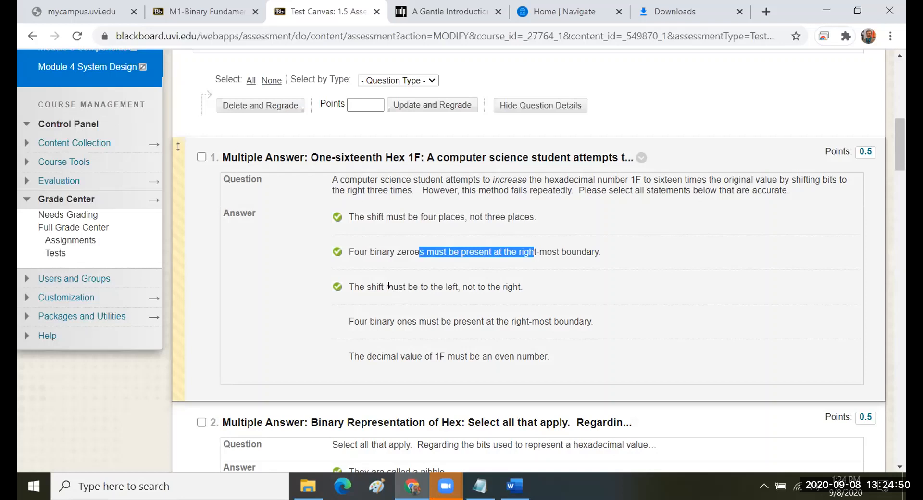
{"action": "left_click_drag", "start_coordinate": [386, 287], "coordinate": [506, 287]}
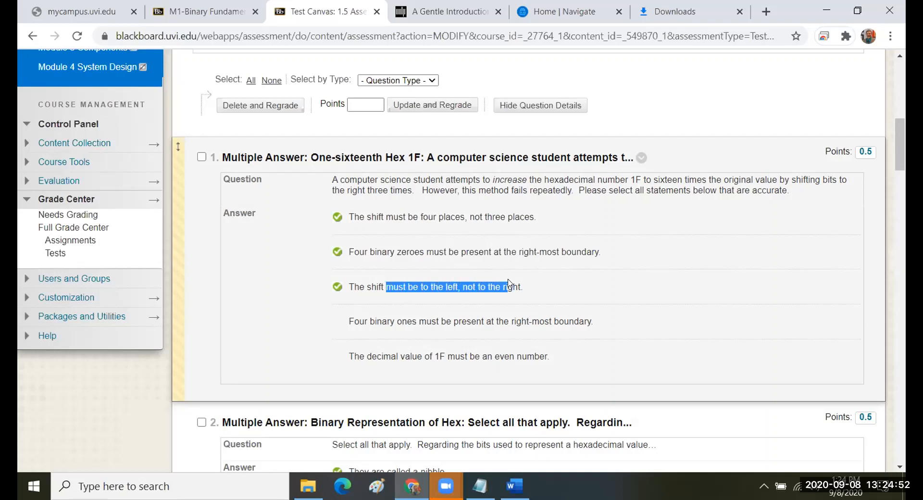
{"action": "mouse_move", "coordinate": [429, 272]}
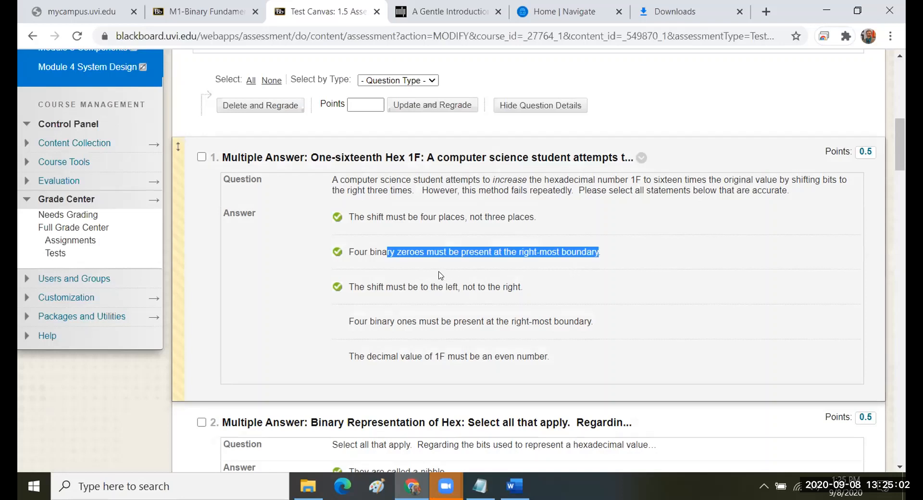
{"action": "mouse_move", "coordinate": [430, 272]}
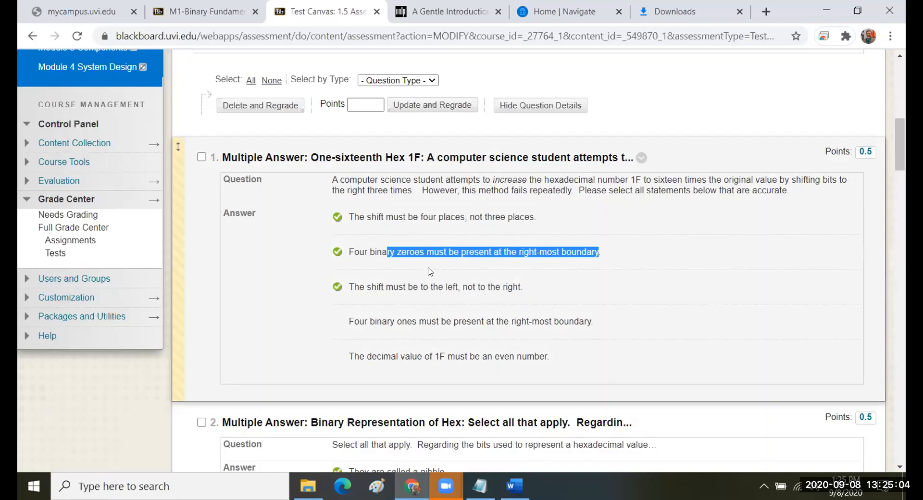
{"action": "mouse_move", "coordinate": [414, 272]}
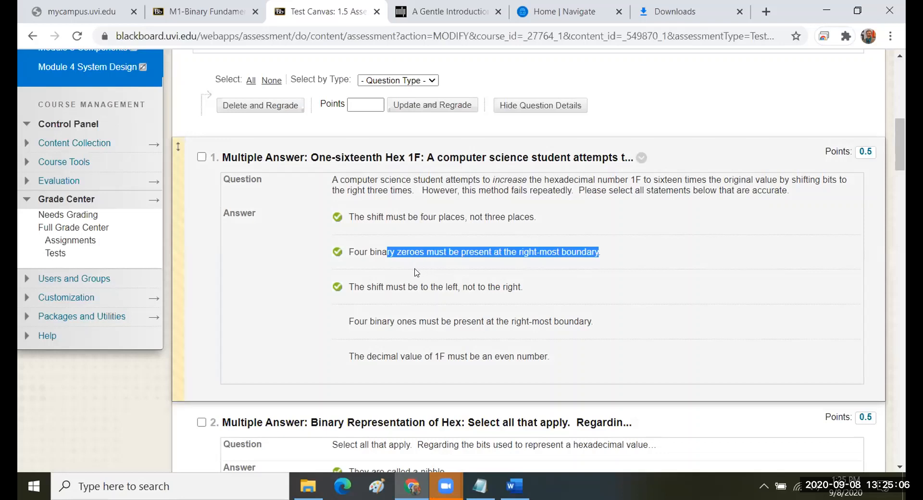
{"action": "mouse_move", "coordinate": [360, 233]}
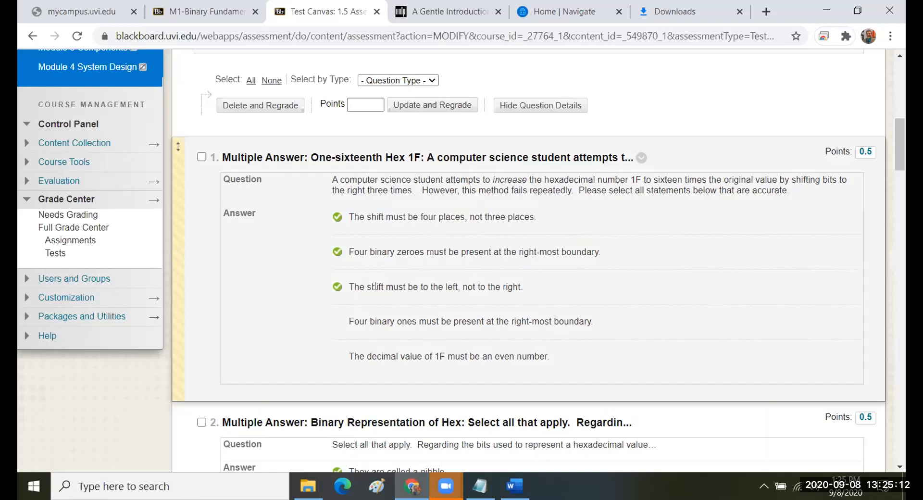
{"action": "left_click_drag", "start_coordinate": [351, 287], "coordinate": [504, 287]}
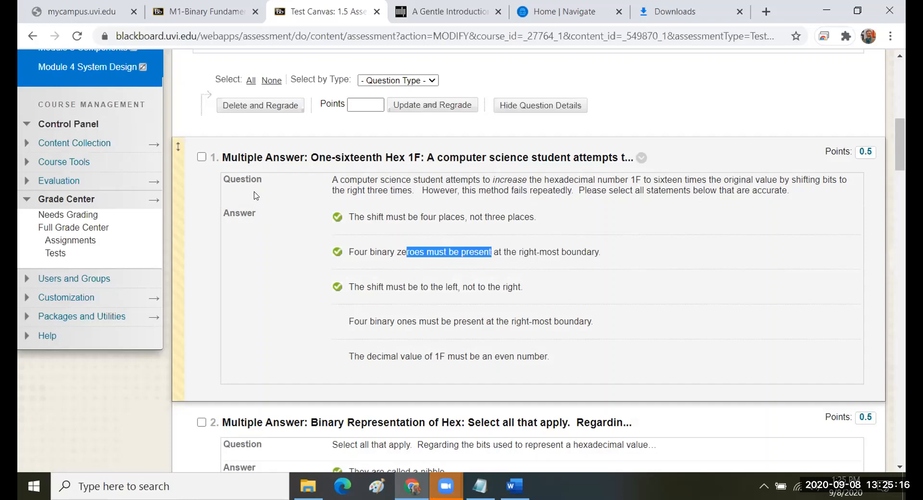
{"action": "mouse_move", "coordinate": [253, 197]}
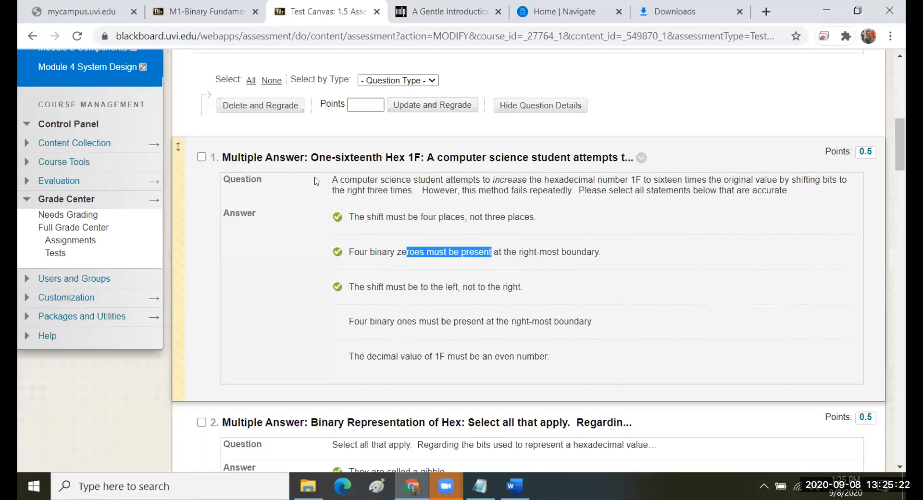
{"action": "mouse_move", "coordinate": [346, 215]}
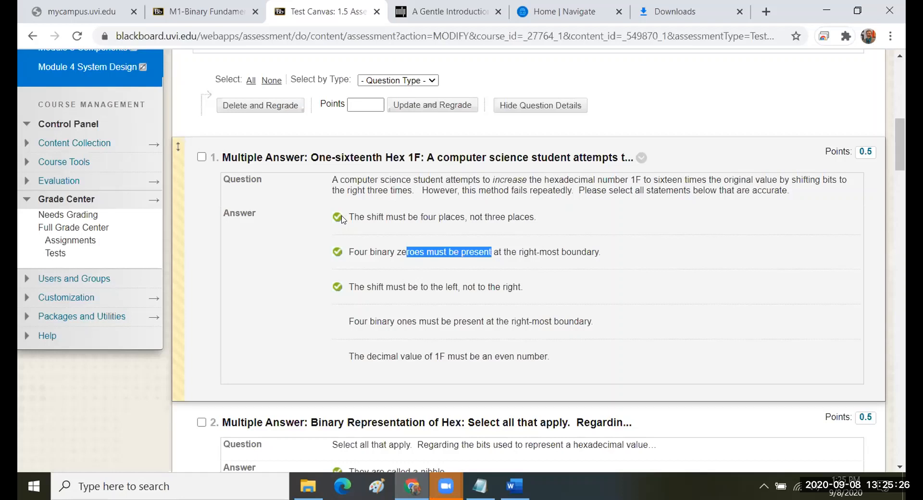
{"action": "mouse_move", "coordinate": [271, 392]}
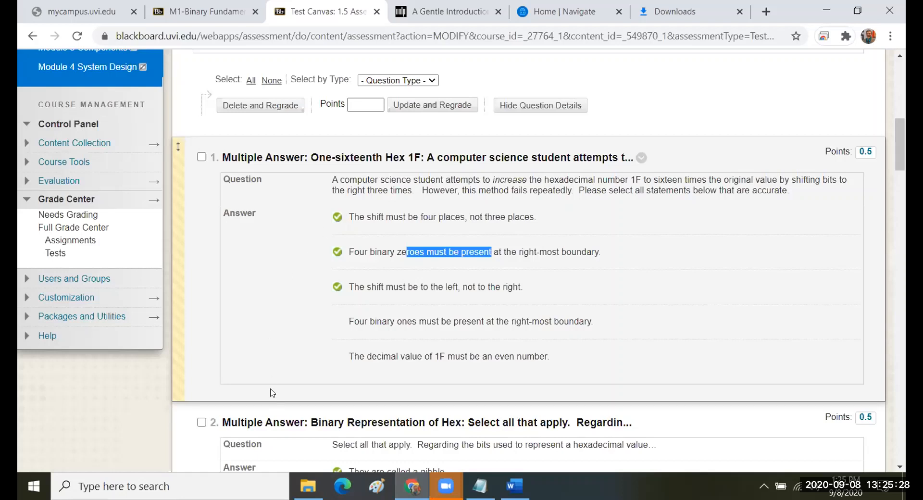
{"action": "mouse_move", "coordinate": [268, 388]}
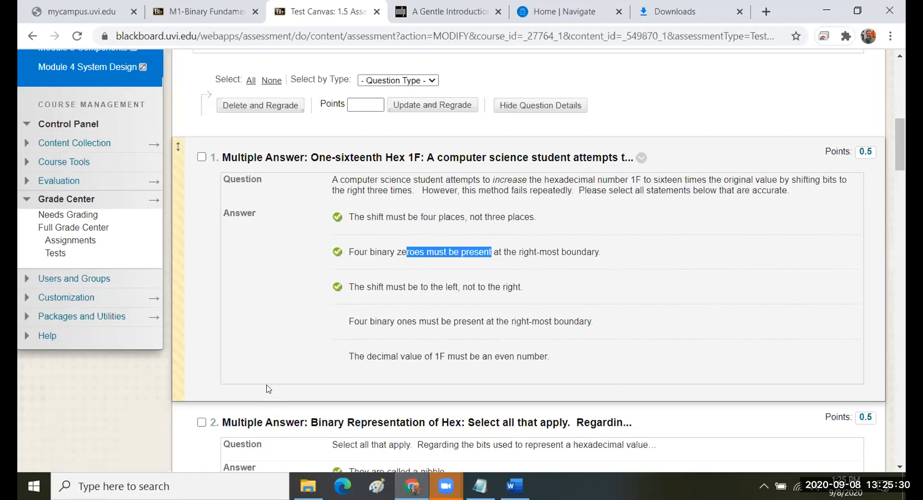
{"action": "mouse_move", "coordinate": [348, 215]}
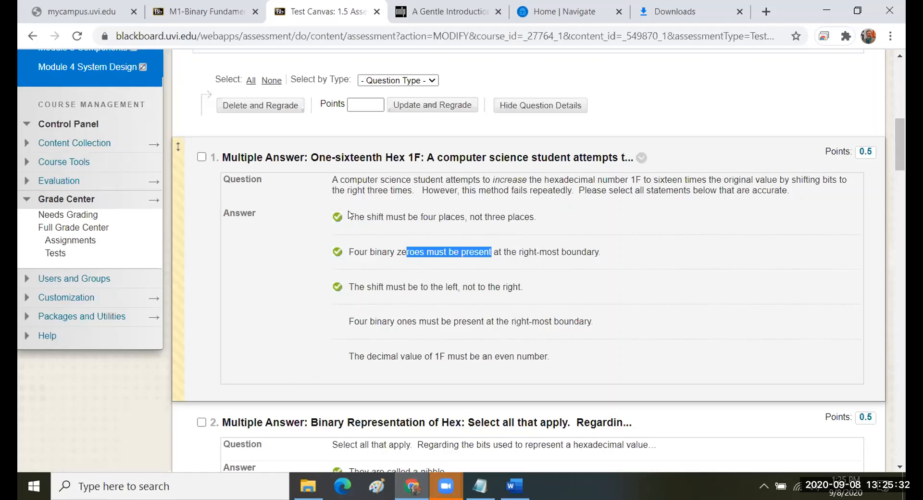
{"action": "mouse_move", "coordinate": [492, 244]}
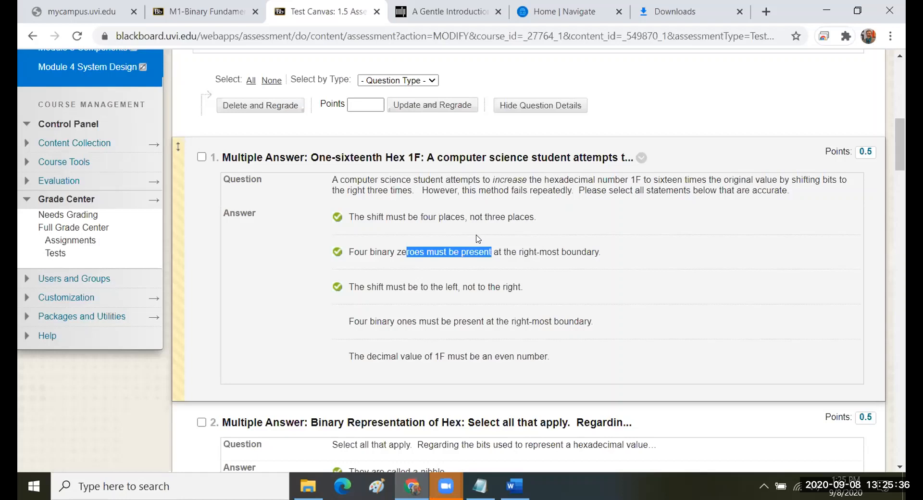
{"action": "mouse_move", "coordinate": [438, 213]}
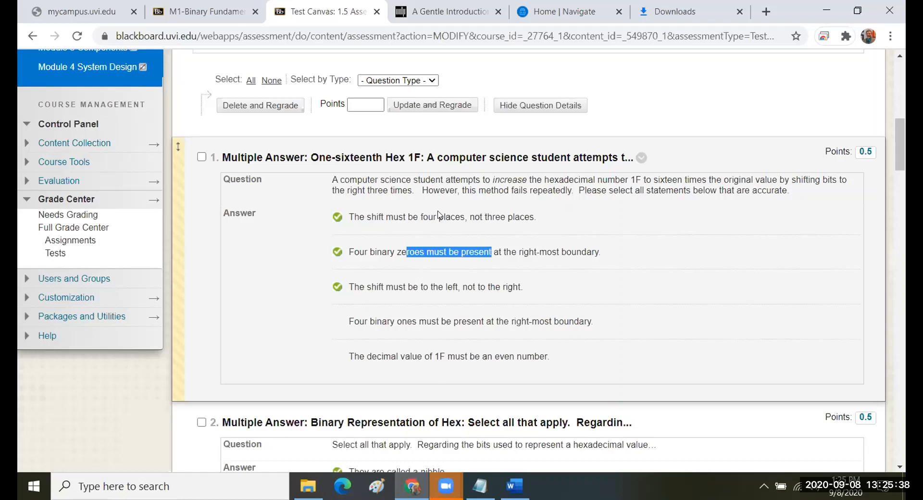
{"action": "mouse_move", "coordinate": [344, 229]}
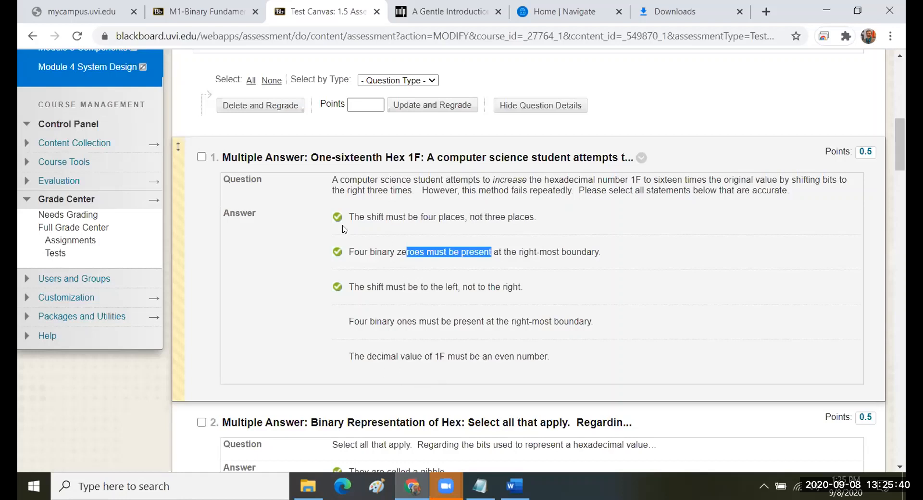
{"action": "mouse_move", "coordinate": [376, 310]}
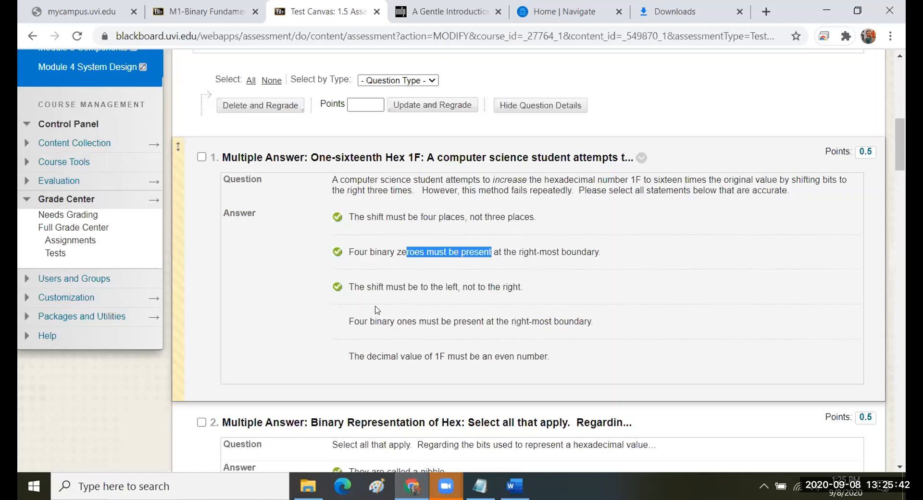
{"action": "mouse_move", "coordinate": [378, 365]}
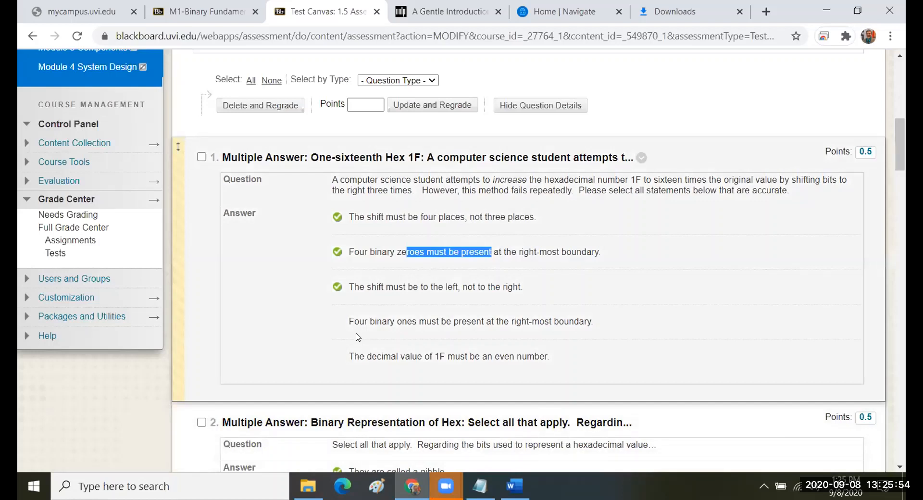
{"action": "mouse_move", "coordinate": [353, 350]}
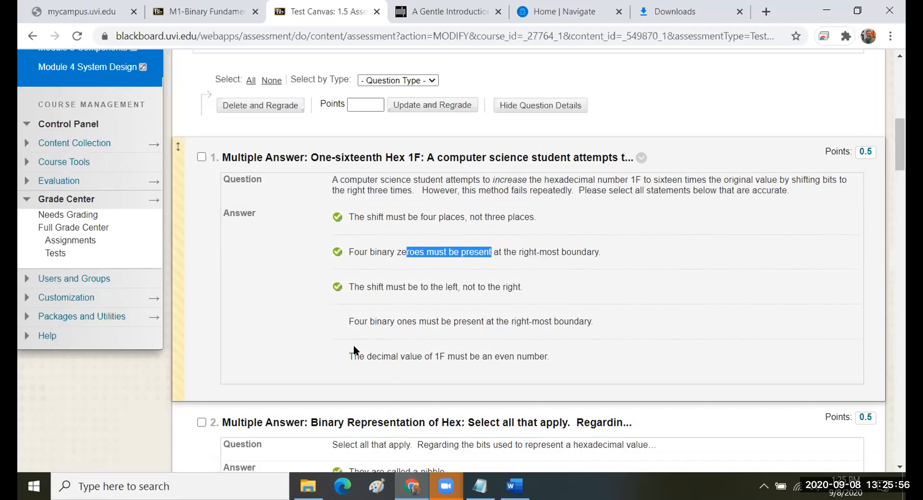
{"action": "mouse_move", "coordinate": [353, 352]}
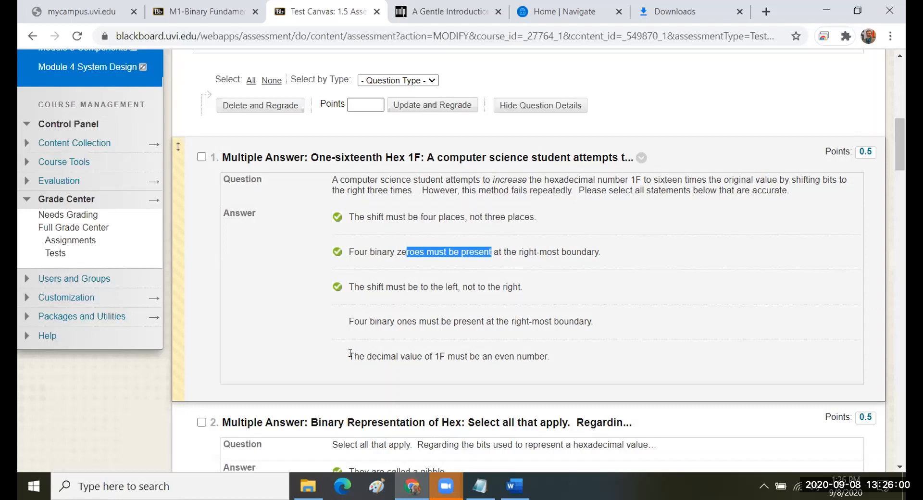
{"action": "mouse_move", "coordinate": [344, 276]}
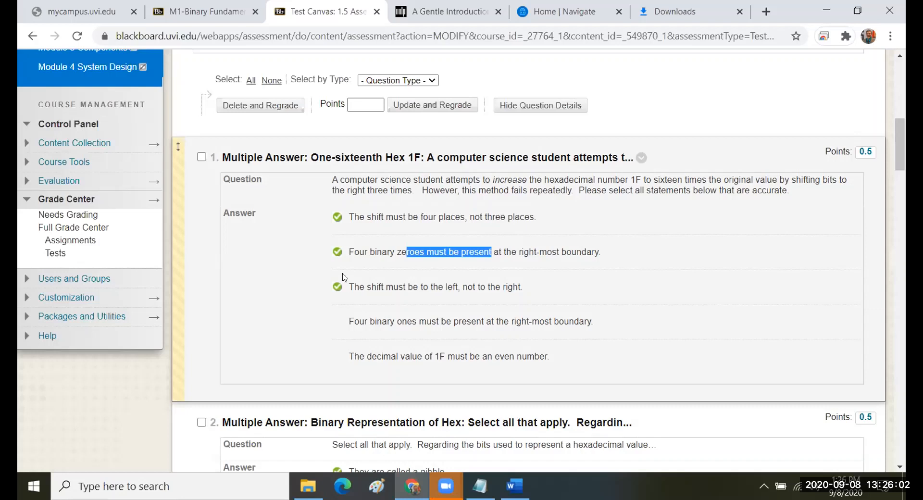
{"action": "mouse_move", "coordinate": [369, 286]}
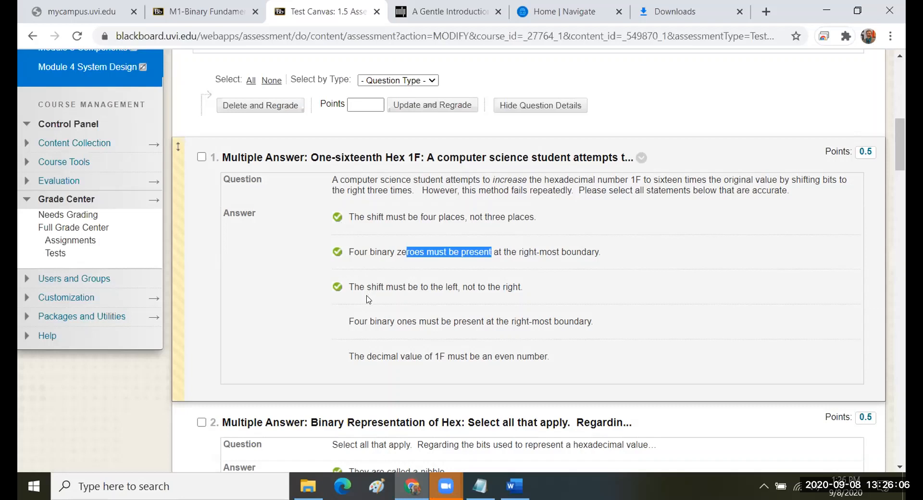
{"action": "mouse_move", "coordinate": [360, 311]}
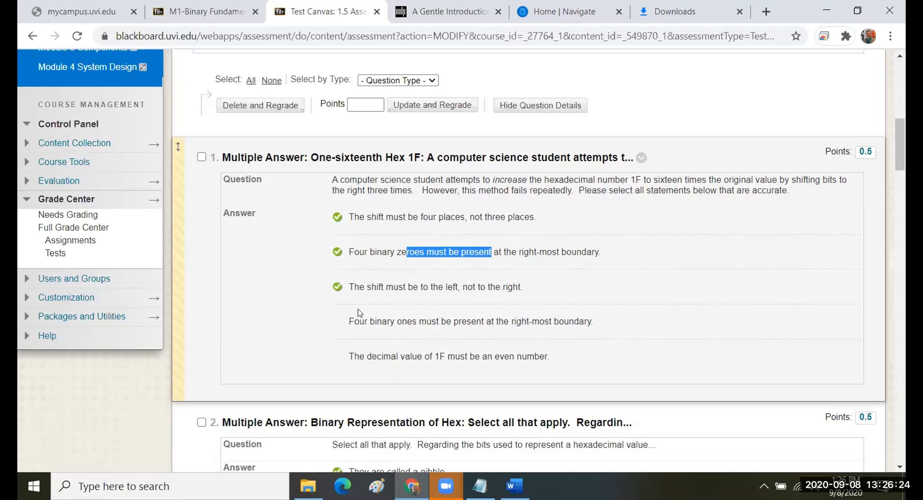
{"action": "mouse_move", "coordinate": [330, 193]}
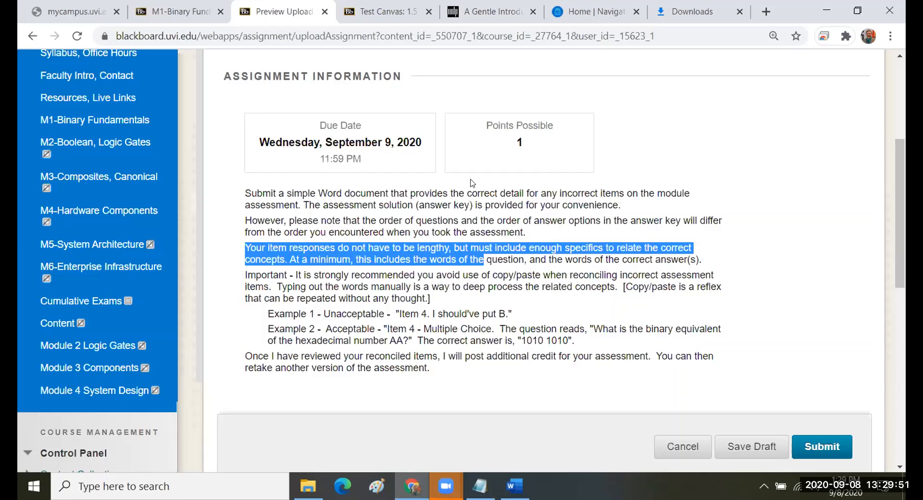
{"action": "mouse_move", "coordinate": [320, 155]}
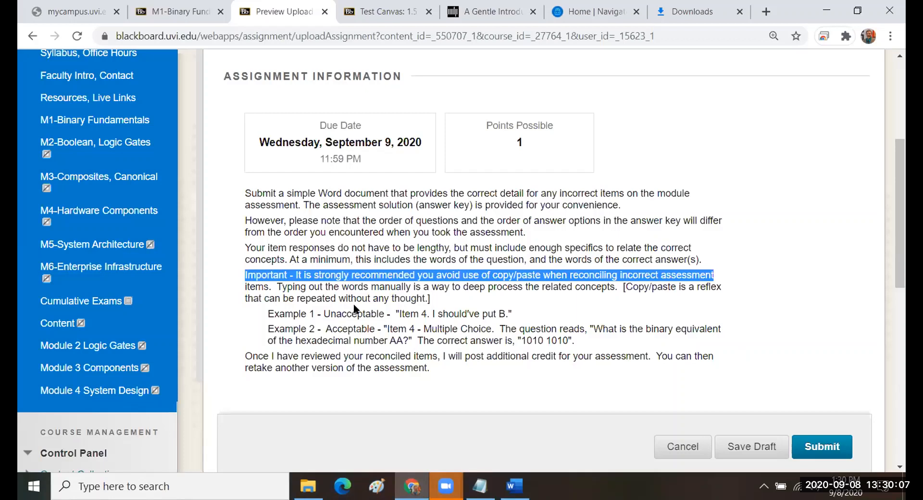
{"action": "mouse_move", "coordinate": [369, 308]}
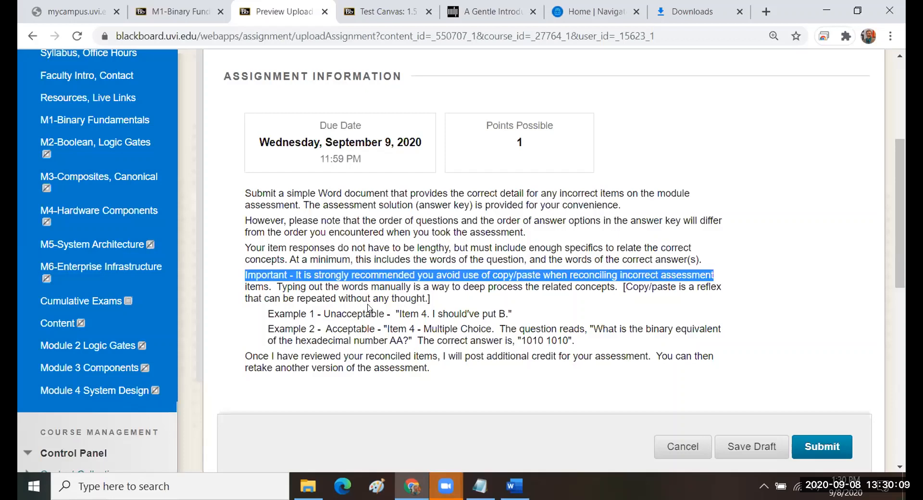
{"action": "mouse_move", "coordinate": [471, 277]}
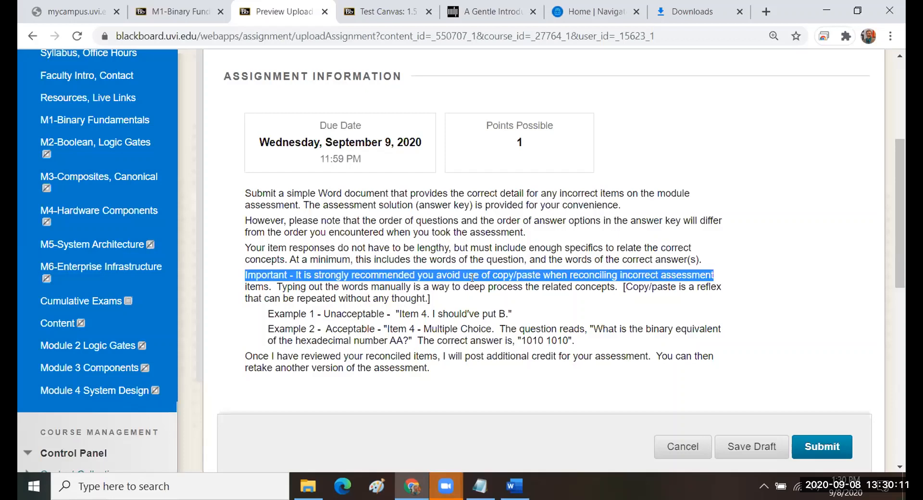
{"action": "mouse_move", "coordinate": [273, 288]}
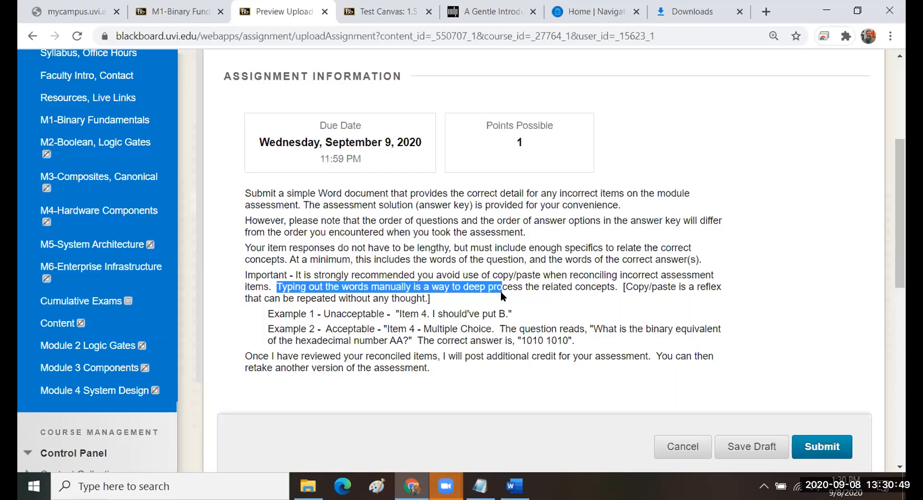
{"action": "mouse_move", "coordinate": [464, 171]}
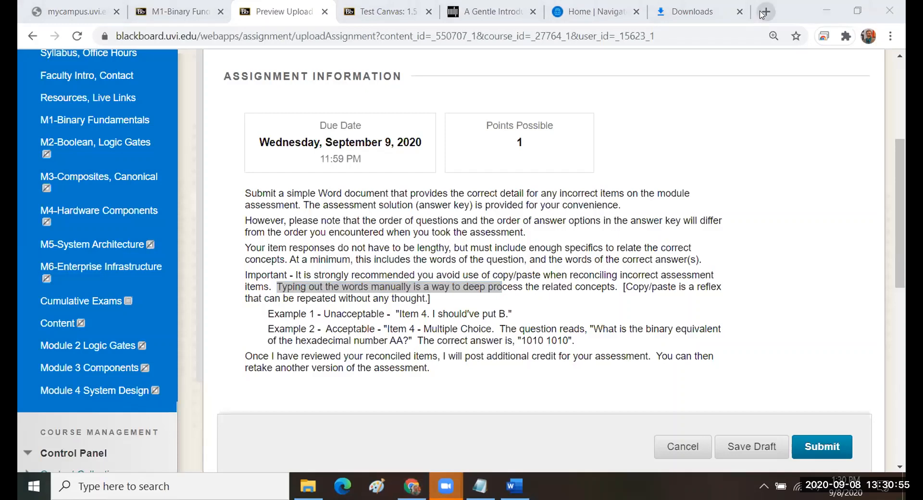
Start a Google search for starfish in a new browser tab.
{"action": "left_click", "coordinate": [765, 11]}
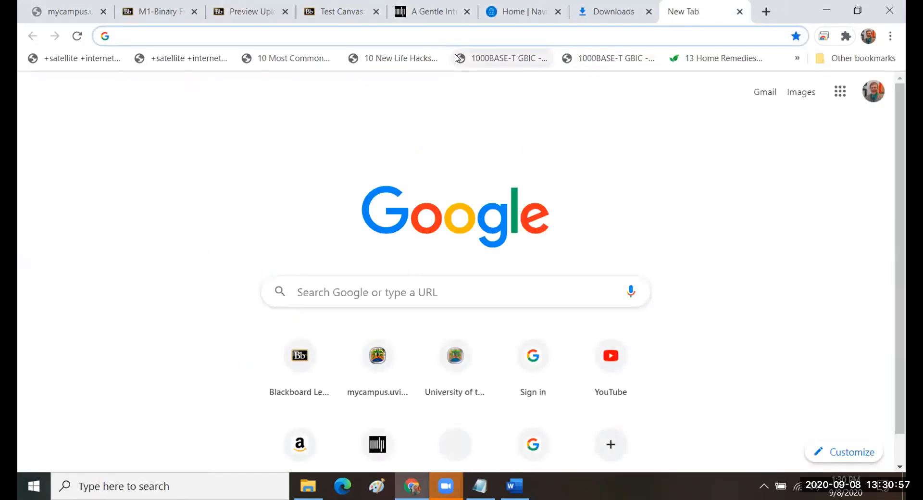
{"action": "type", "text": "starfish"}
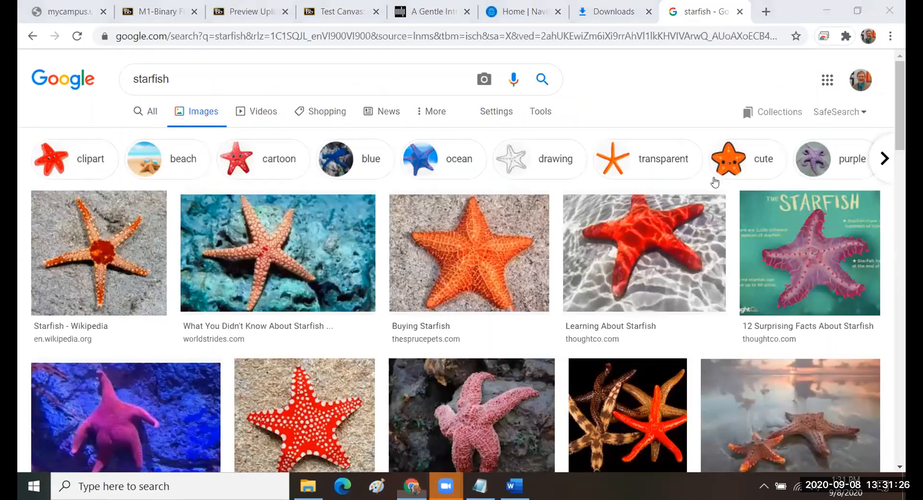
{"action": "mouse_move", "coordinate": [685, 94]}
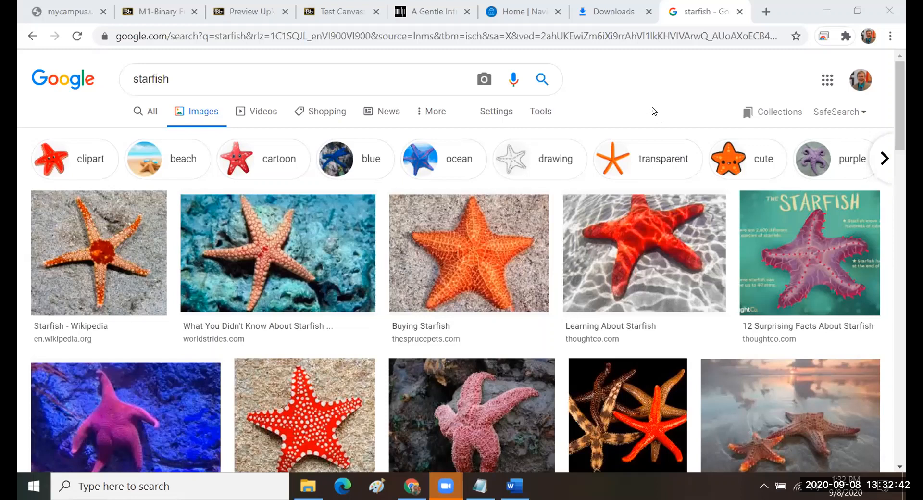
{"action": "mouse_move", "coordinate": [635, 87]}
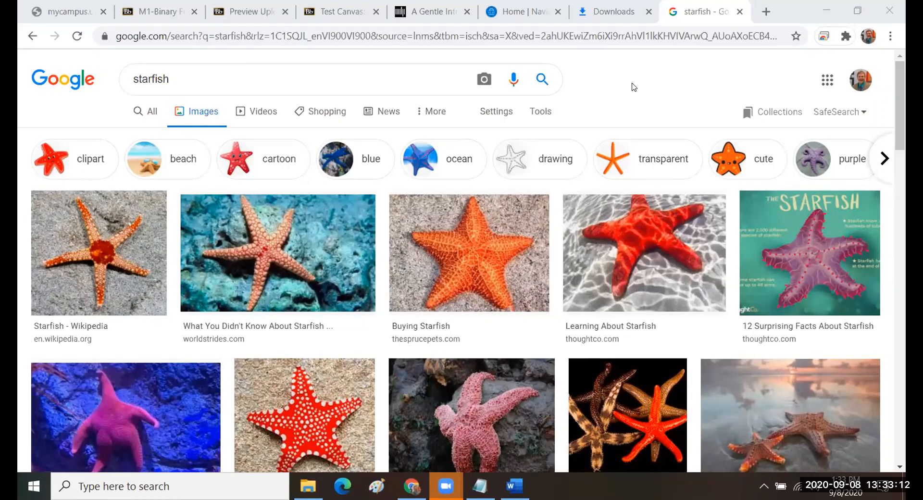
{"action": "mouse_move", "coordinate": [645, 99]}
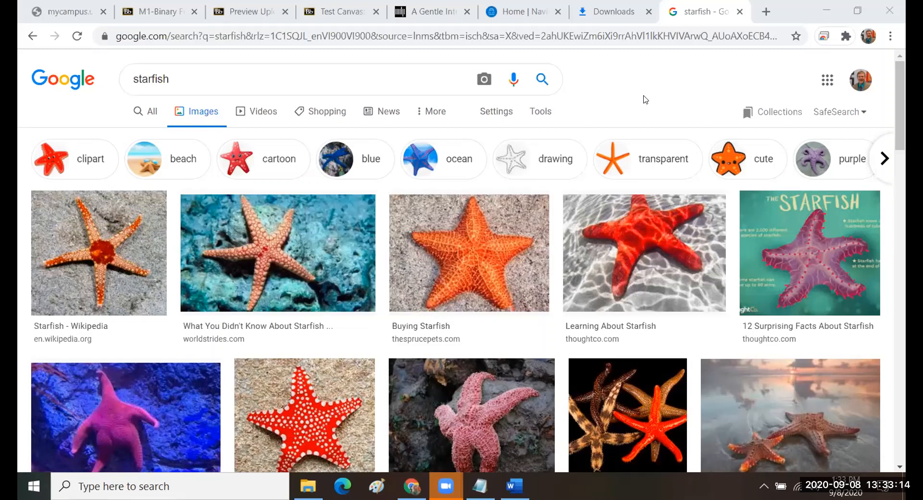
{"action": "mouse_move", "coordinate": [467, 257]}
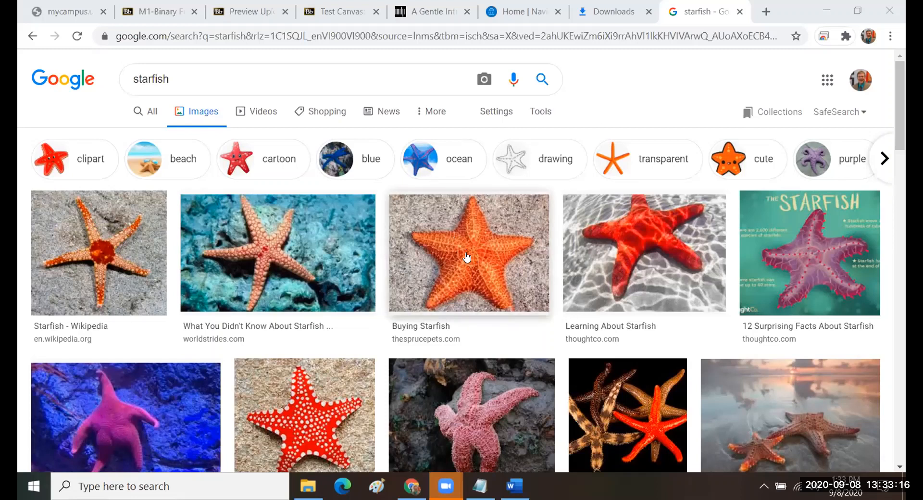
{"action": "mouse_move", "coordinate": [469, 255]}
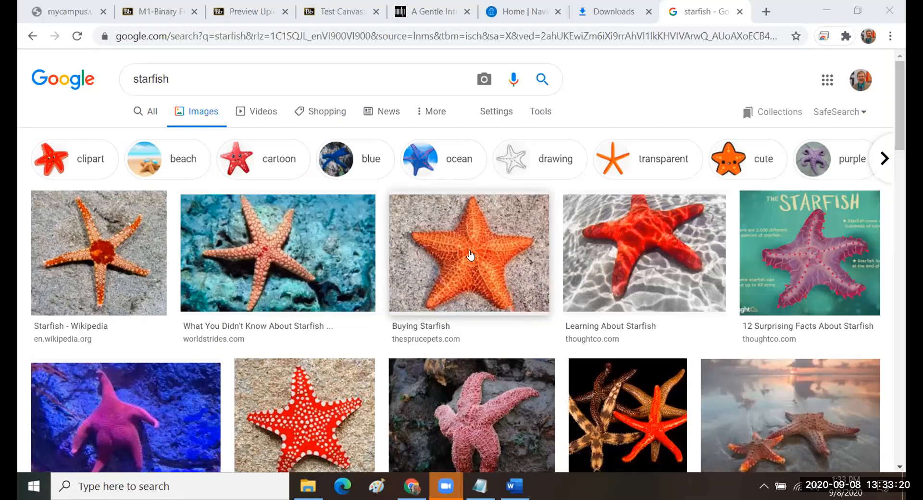
{"action": "mouse_move", "coordinate": [640, 132]}
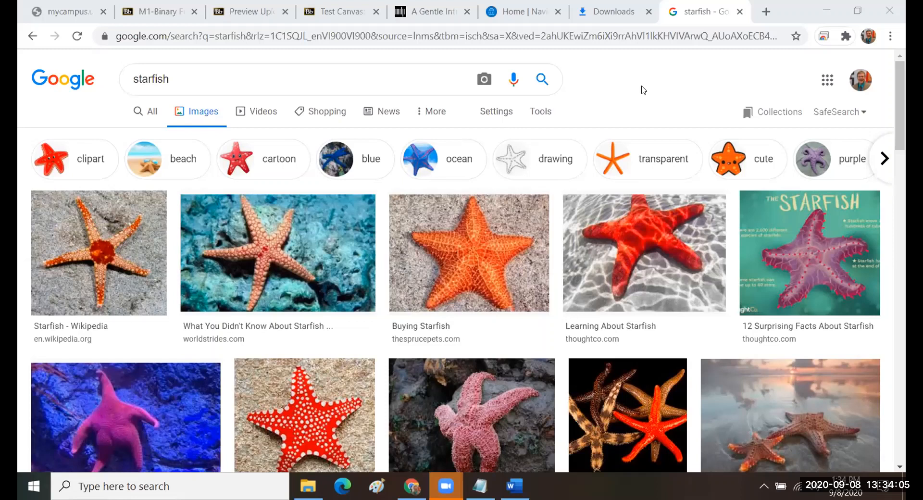
{"action": "mouse_move", "coordinate": [642, 93]}
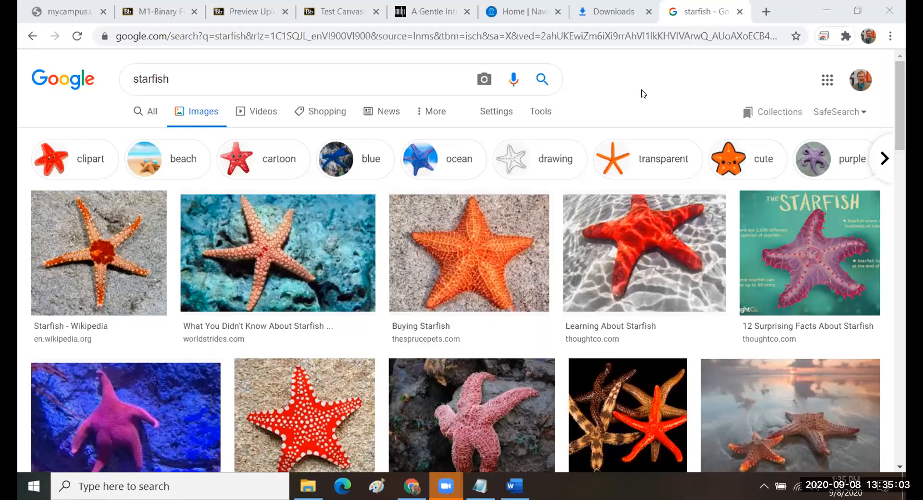
{"action": "mouse_move", "coordinate": [640, 92]}
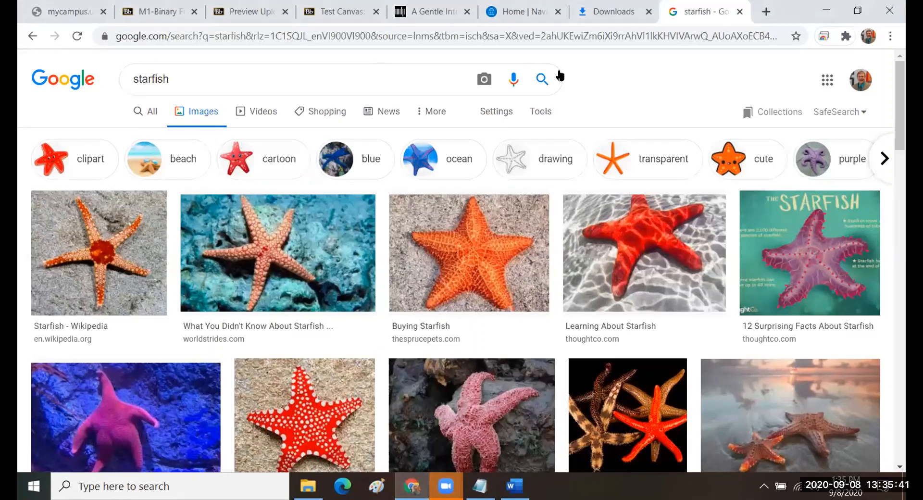
{"action": "mouse_move", "coordinate": [528, 69]}
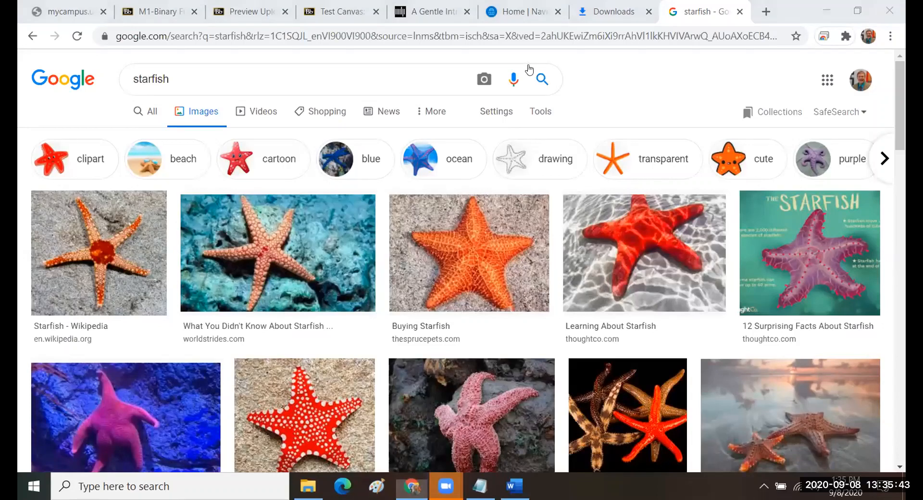
{"action": "mouse_move", "coordinate": [527, 28]}
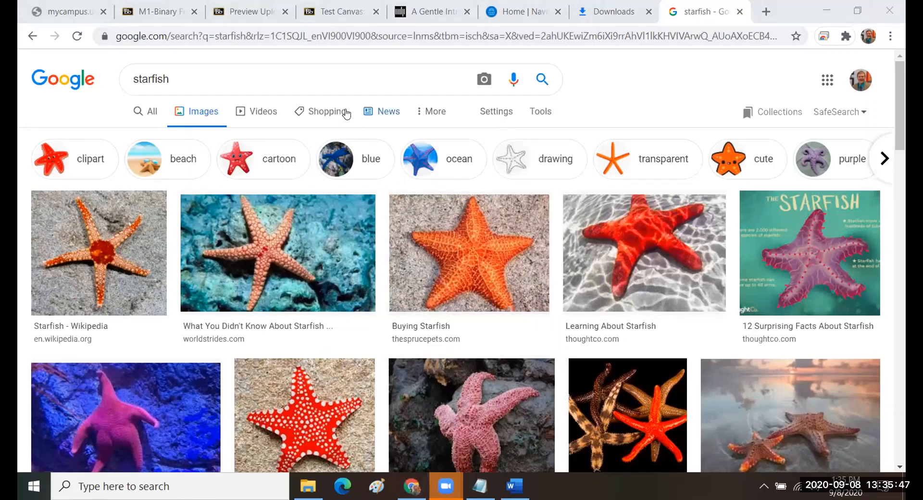
Return to Question 1 and emphasize the question text, 'sixteen', and 'Four' in the answer.
{"action": "left_click", "coordinate": [335, 11]}
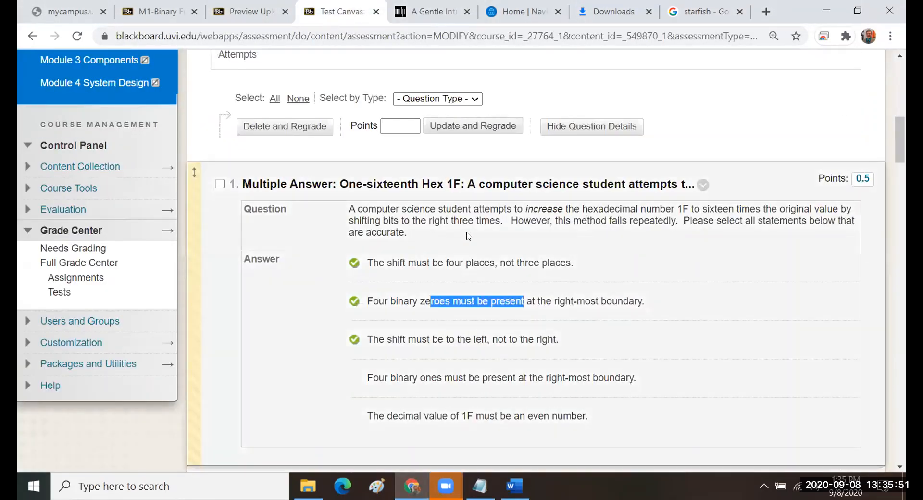
{"action": "mouse_move", "coordinate": [411, 282]}
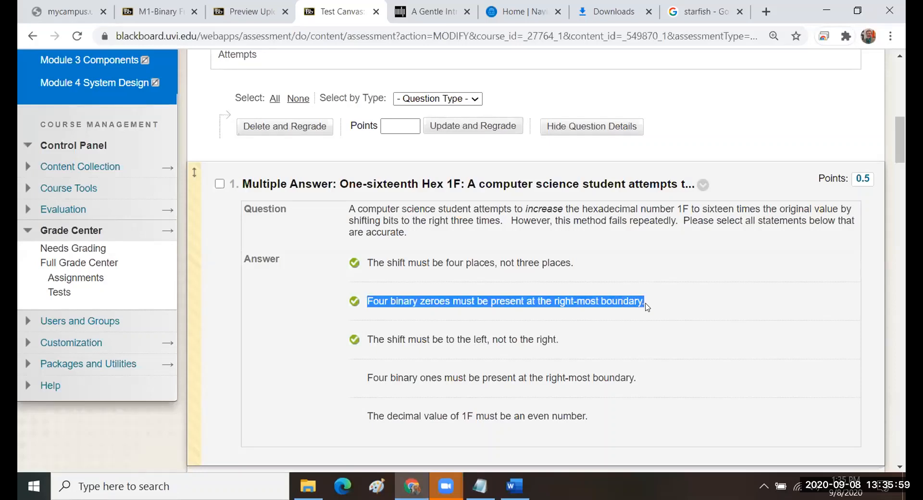
{"action": "mouse_move", "coordinate": [587, 318]}
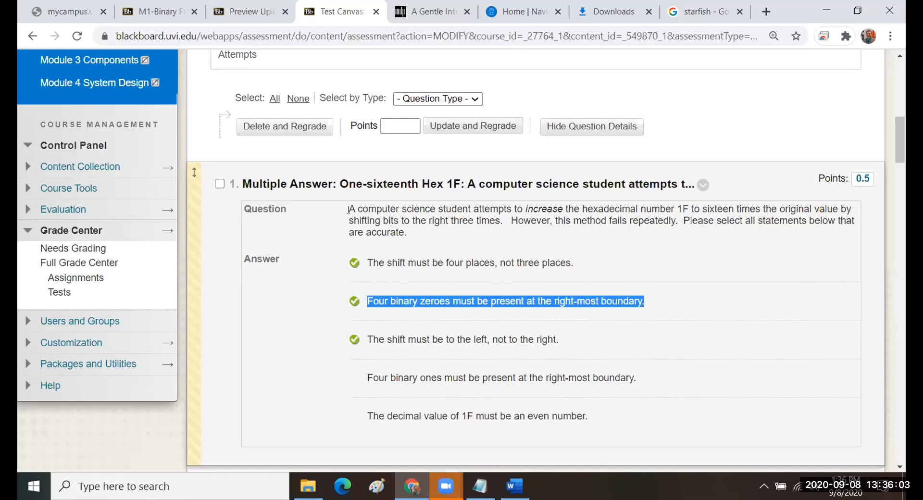
{"action": "left_click_drag", "start_coordinate": [348, 208], "coordinate": [406, 232]}
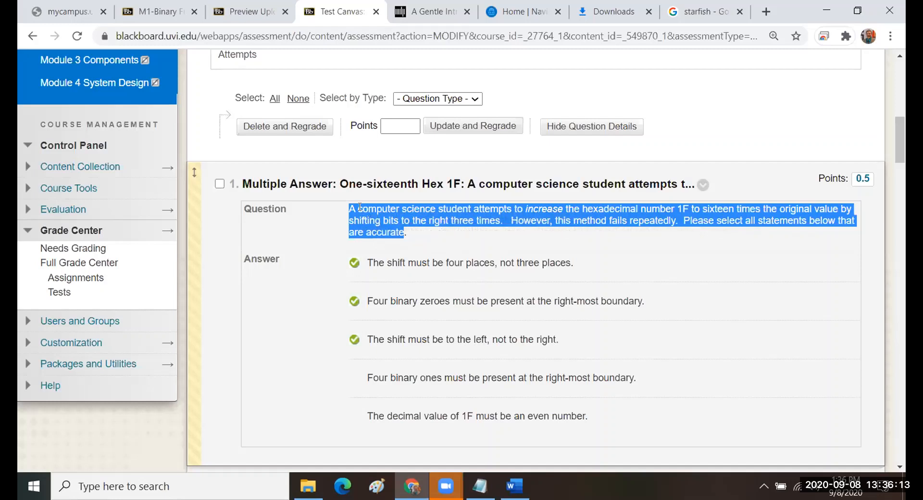
{"action": "double_click", "coordinate": [543, 208]}
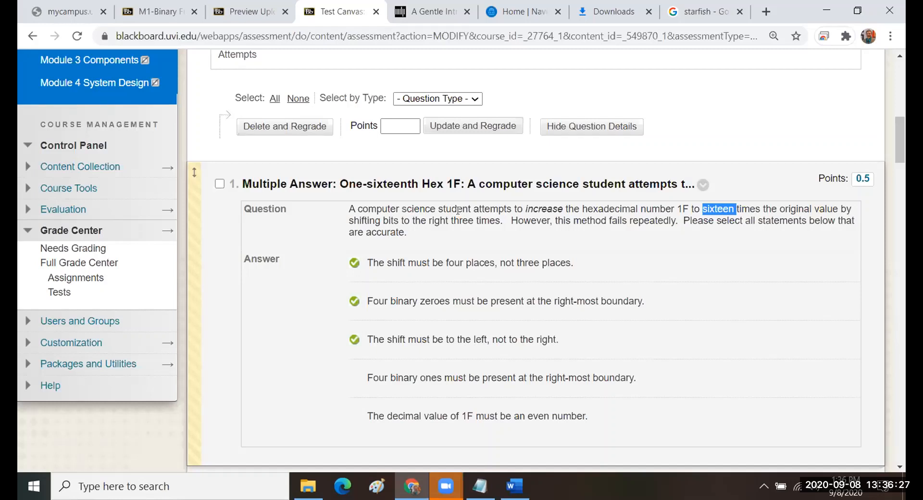
{"action": "mouse_move", "coordinate": [364, 297]}
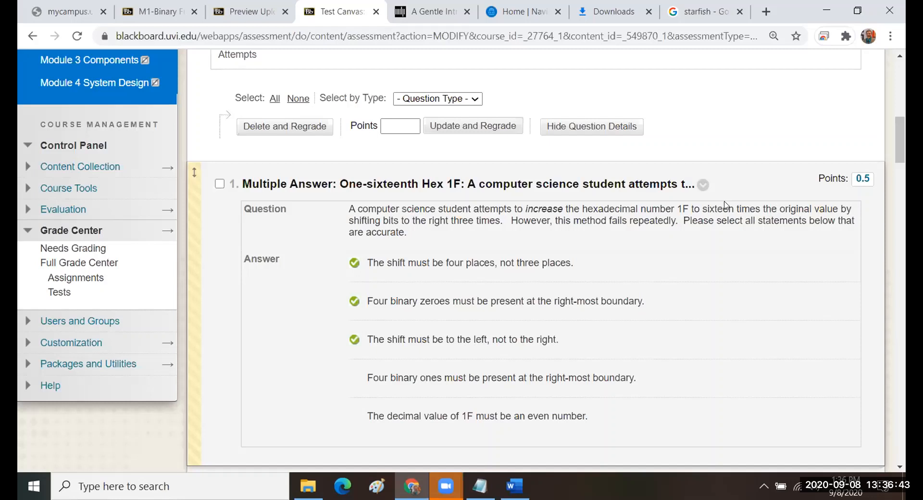
{"action": "double_click", "coordinate": [717, 209]}
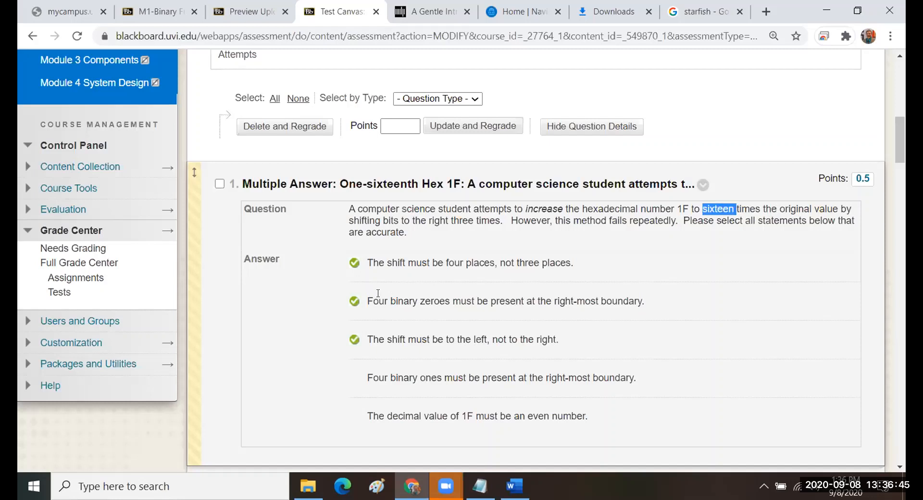
{"action": "double_click", "coordinate": [378, 301]}
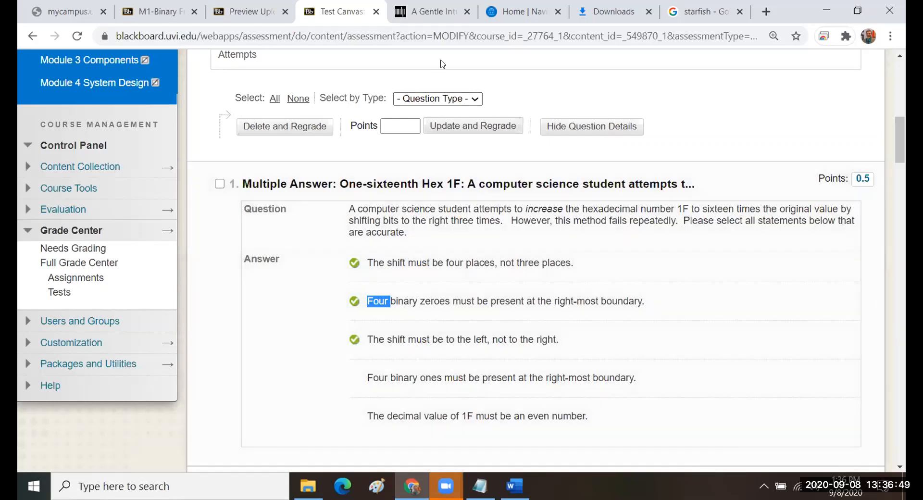
{"action": "mouse_move", "coordinate": [250, 11]}
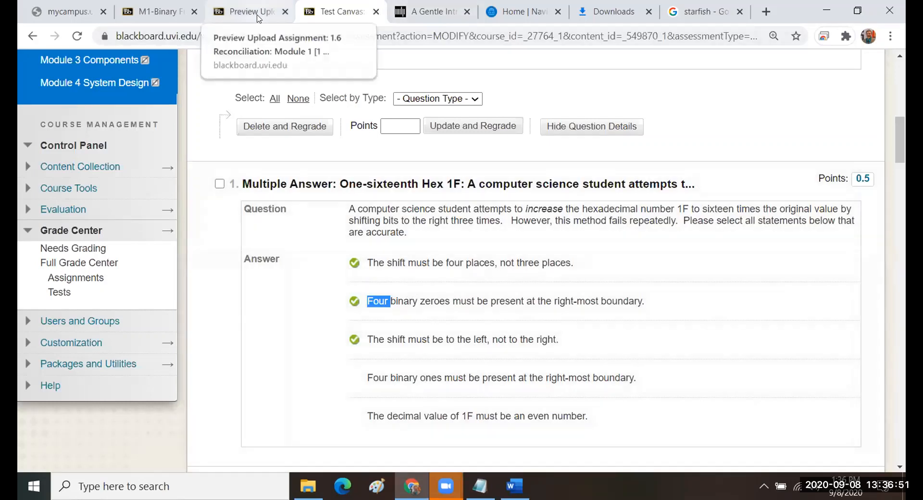
Switch to the reconciliation upload instructions and mark the unacceptable example response.
{"action": "left_click", "coordinate": [249, 11]}
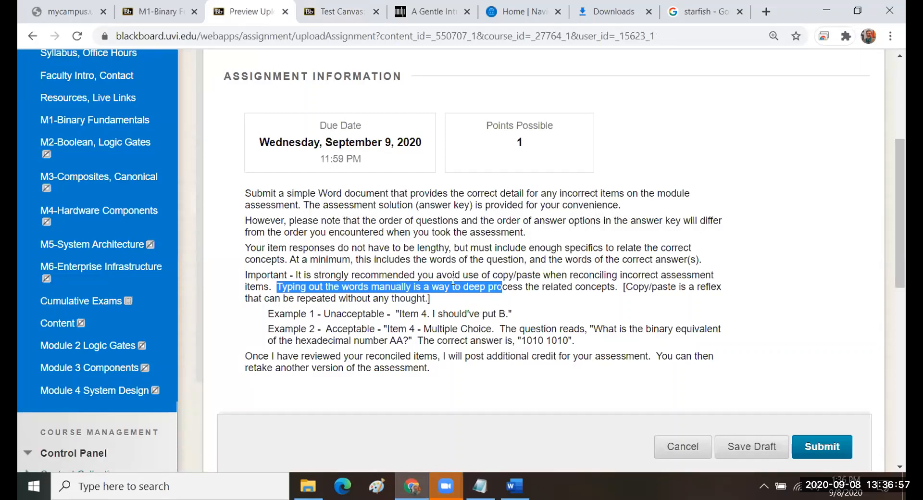
{"action": "mouse_move", "coordinate": [440, 294]}
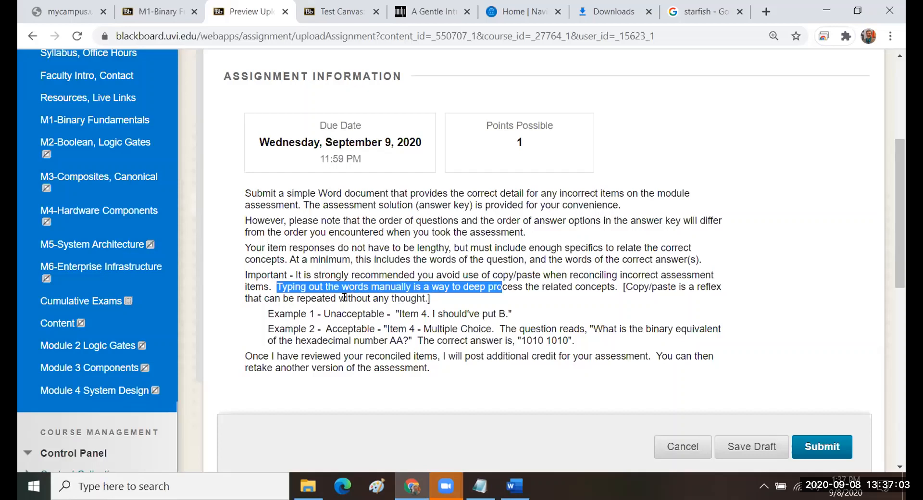
{"action": "left_click", "coordinate": [396, 309]}
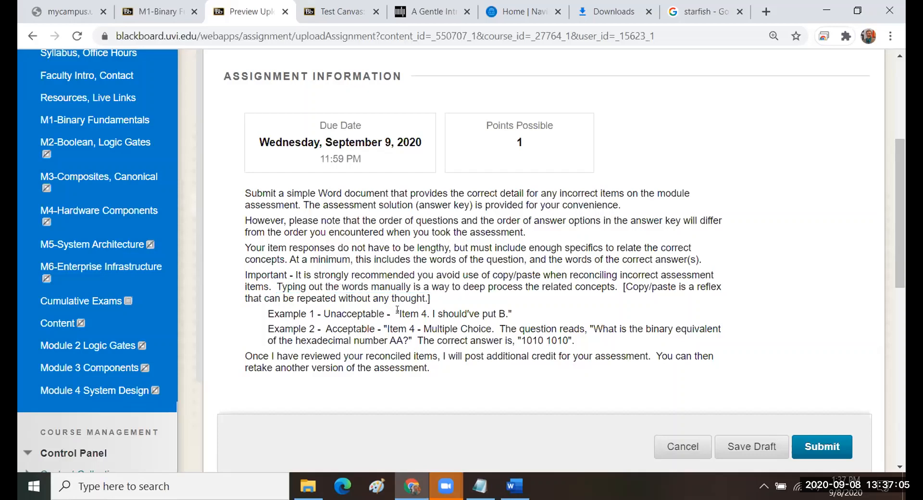
{"action": "left_click_drag", "start_coordinate": [398, 313], "coordinate": [508, 313]}
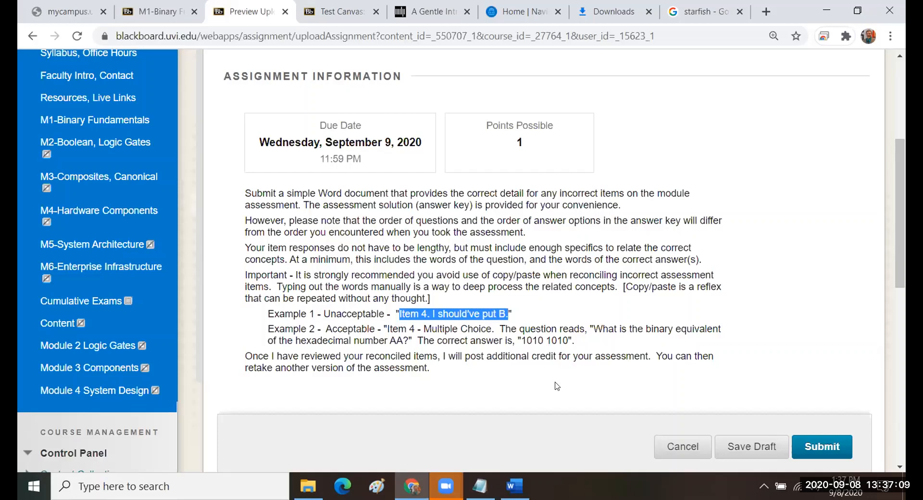
{"action": "mouse_move", "coordinate": [547, 384]}
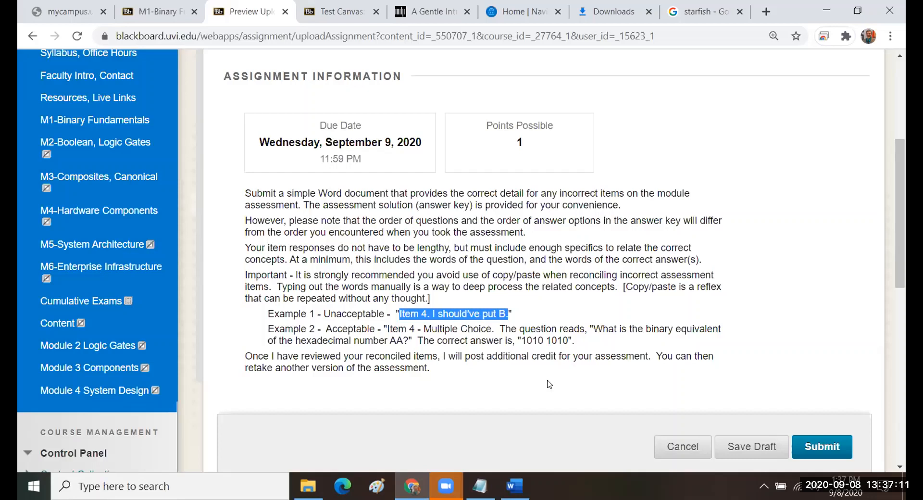
{"action": "mouse_move", "coordinate": [545, 381]}
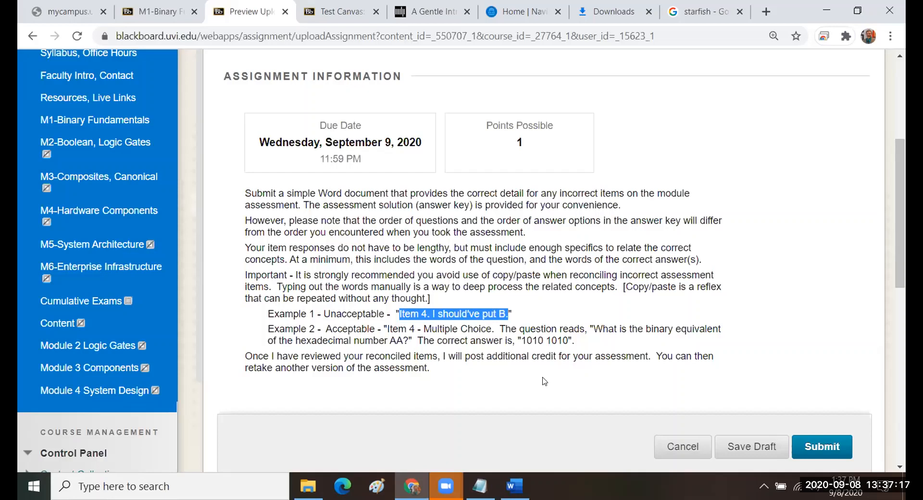
{"action": "mouse_move", "coordinate": [543, 371]}
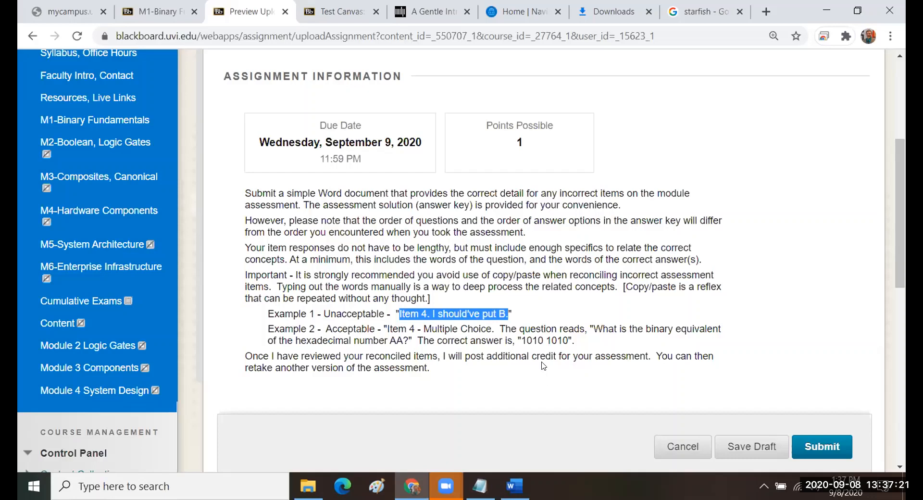
{"action": "mouse_move", "coordinate": [538, 359]}
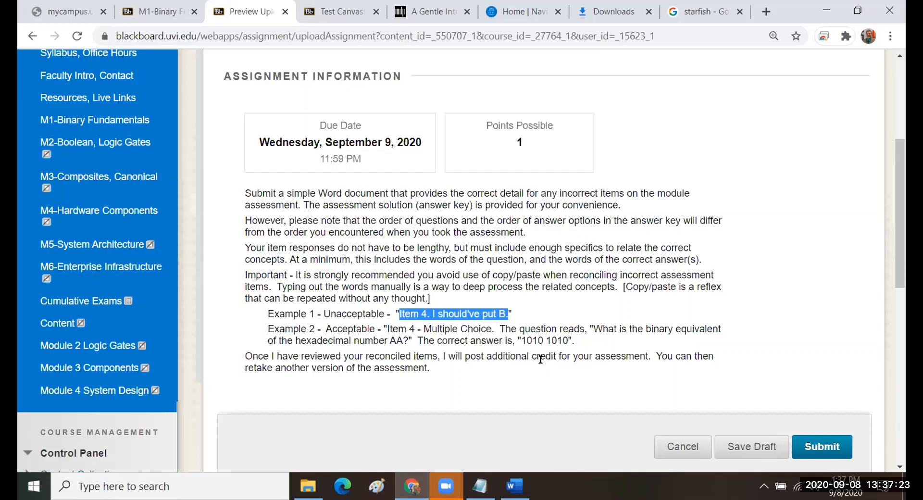
{"action": "mouse_move", "coordinate": [538, 358]}
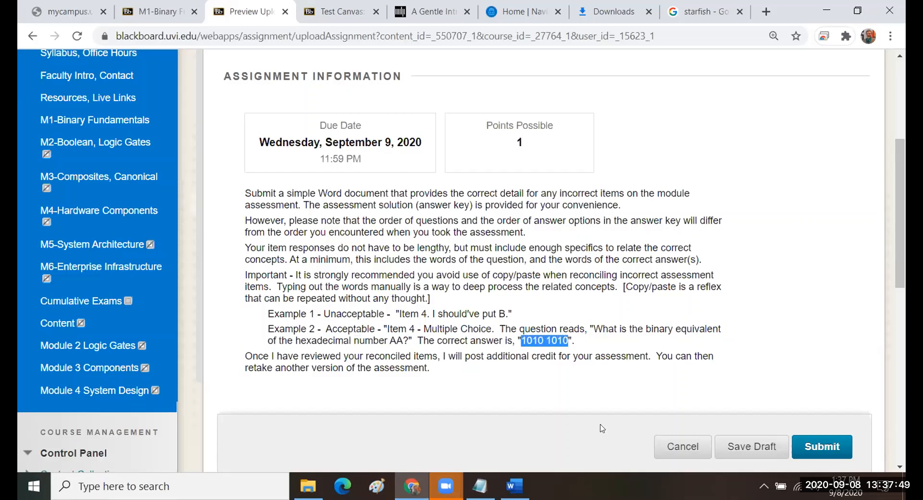
{"action": "mouse_move", "coordinate": [576, 445]}
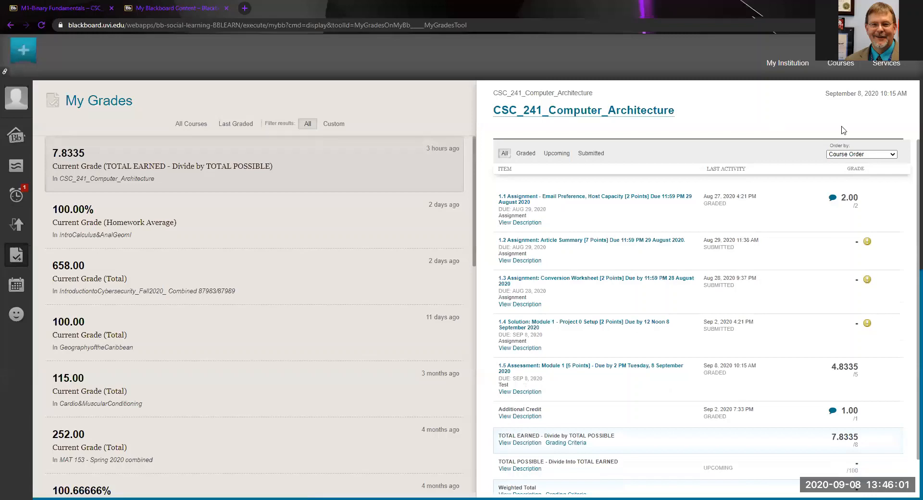
{"action": "mouse_move", "coordinate": [771, 231]}
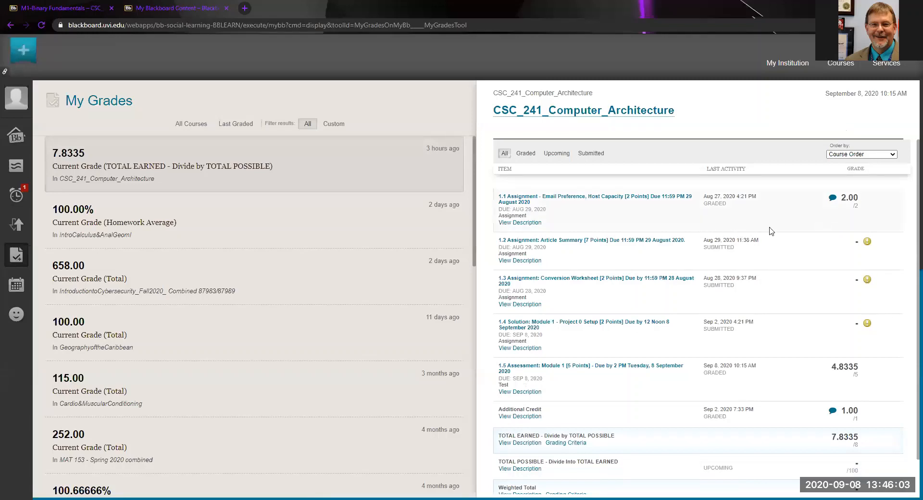
{"action": "mouse_move", "coordinate": [822, 227]}
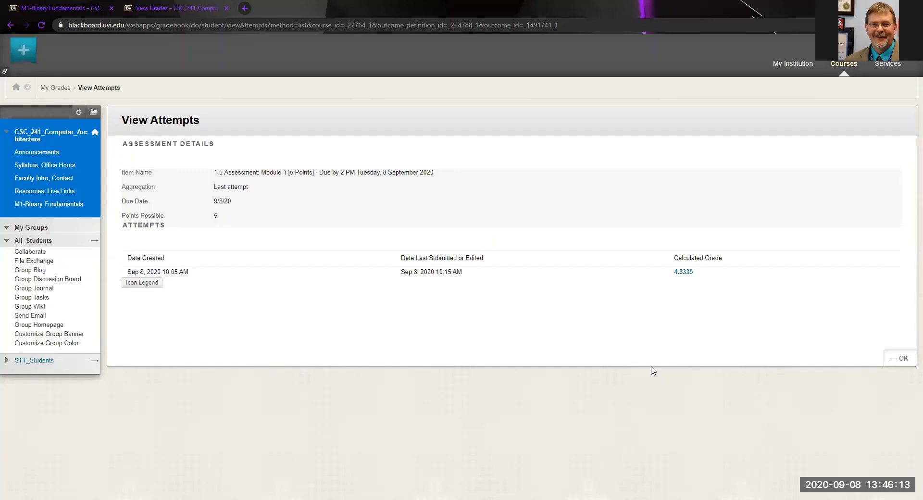
{"action": "mouse_move", "coordinate": [649, 369]}
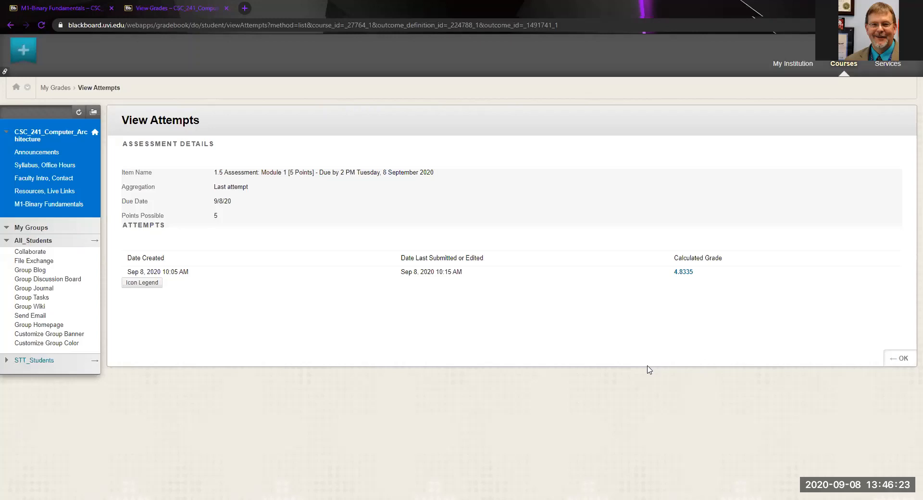
{"action": "mouse_move", "coordinate": [692, 277]}
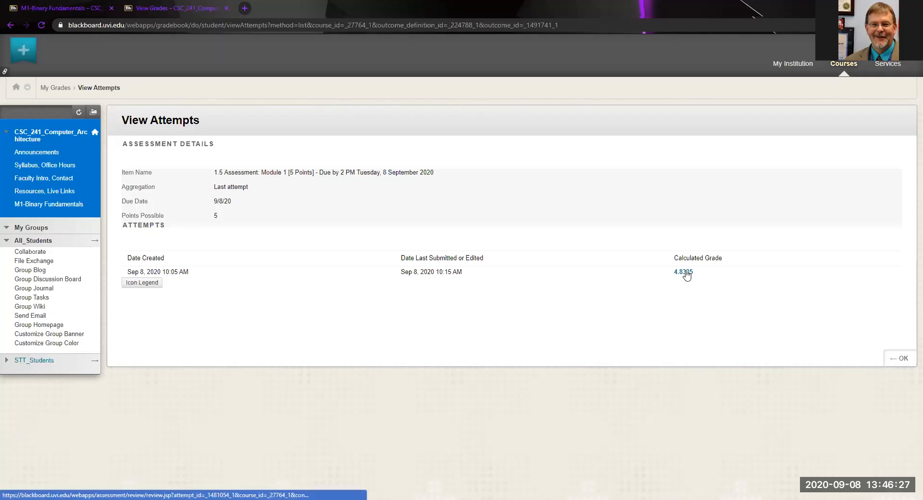
{"action": "left_click", "coordinate": [682, 272]}
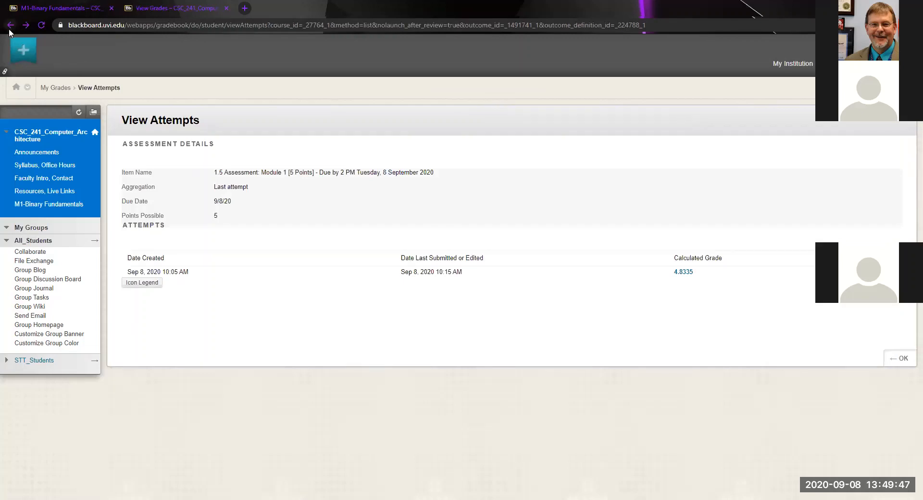
{"action": "mouse_move", "coordinate": [10, 24]}
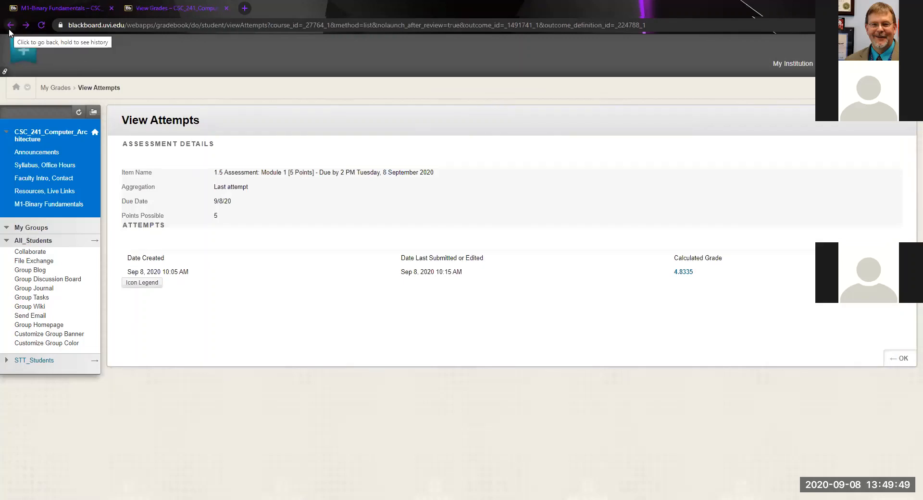
{"action": "left_click", "coordinate": [11, 24]}
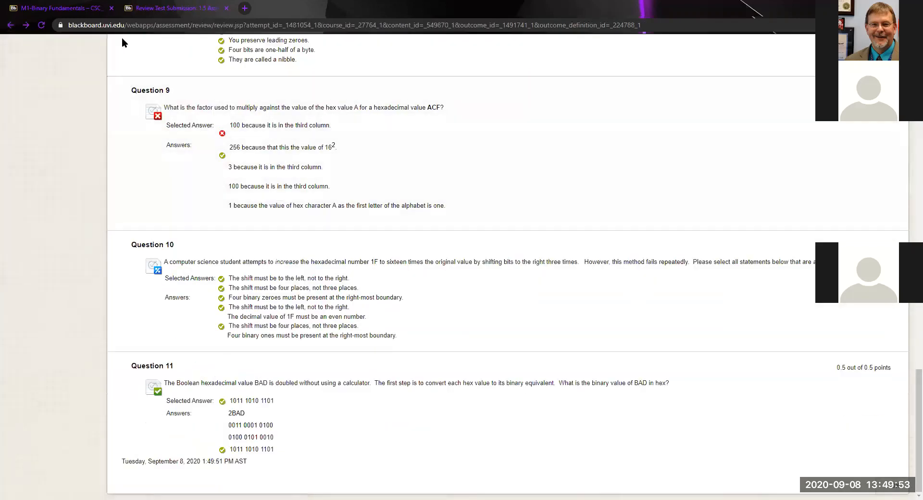
{"action": "left_click", "coordinate": [26, 25]}
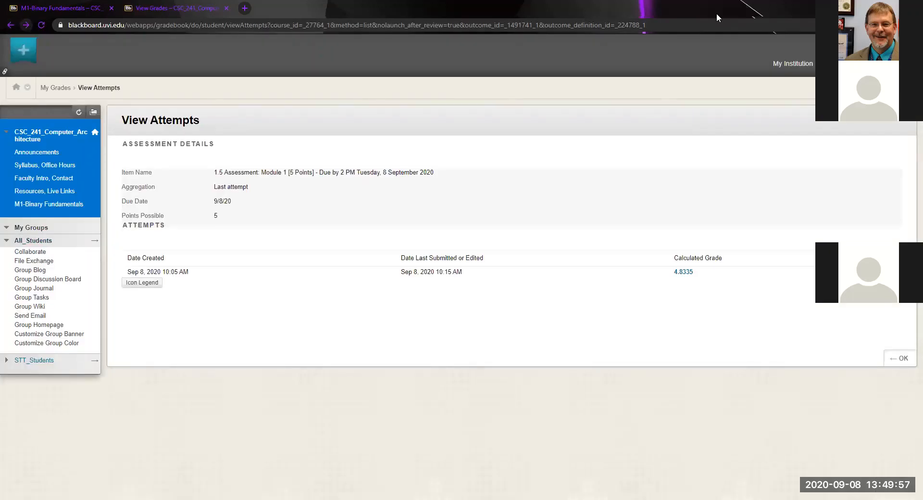
{"action": "mouse_move", "coordinate": [682, 272]}
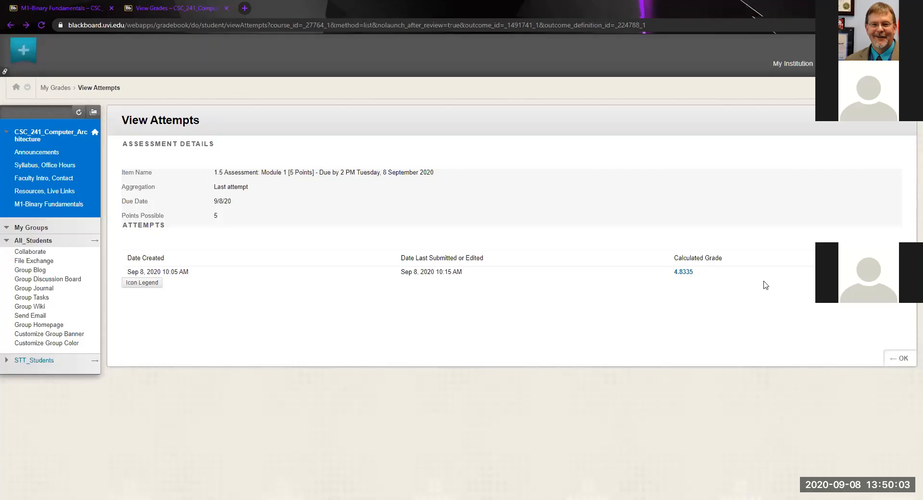
{"action": "mouse_move", "coordinate": [682, 271]}
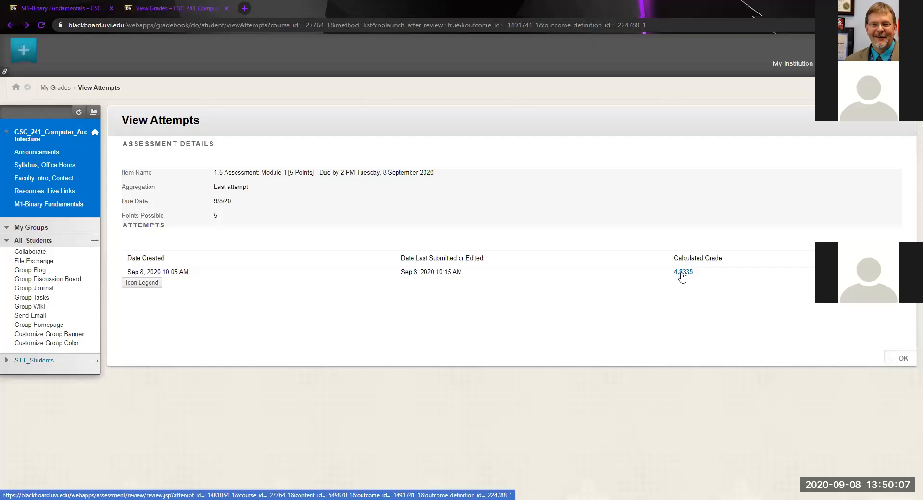
Open the student's graded Module 1 attempt for review.
{"action": "left_click", "coordinate": [681, 272]}
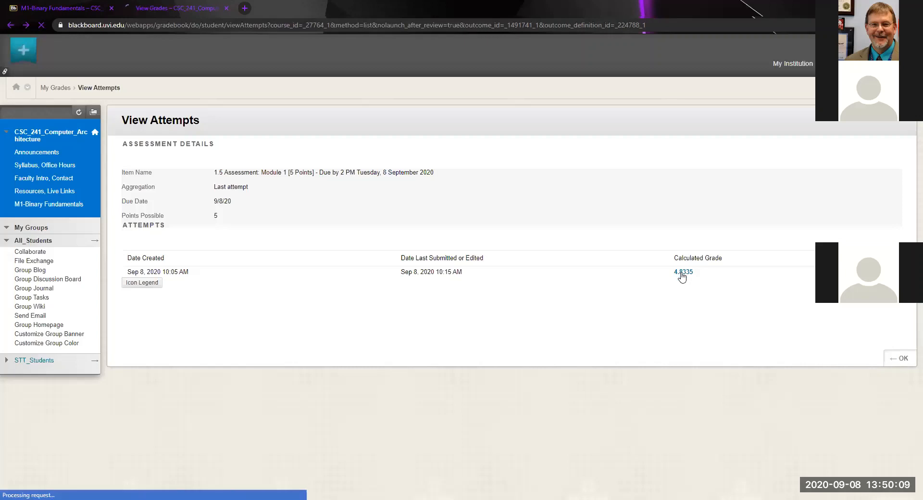
{"action": "left_click", "coordinate": [682, 272]}
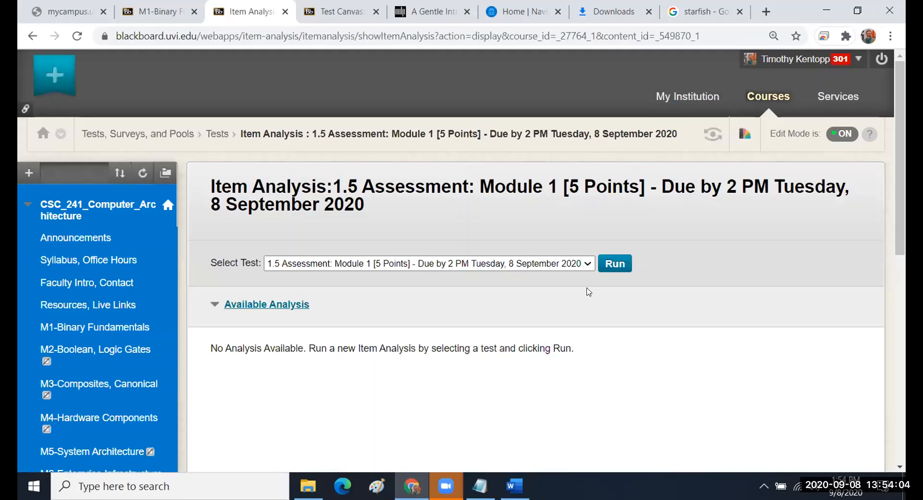
Run the Module 1 item analysis and sort its questions by average score, highest first.
{"action": "left_click", "coordinate": [614, 264]}
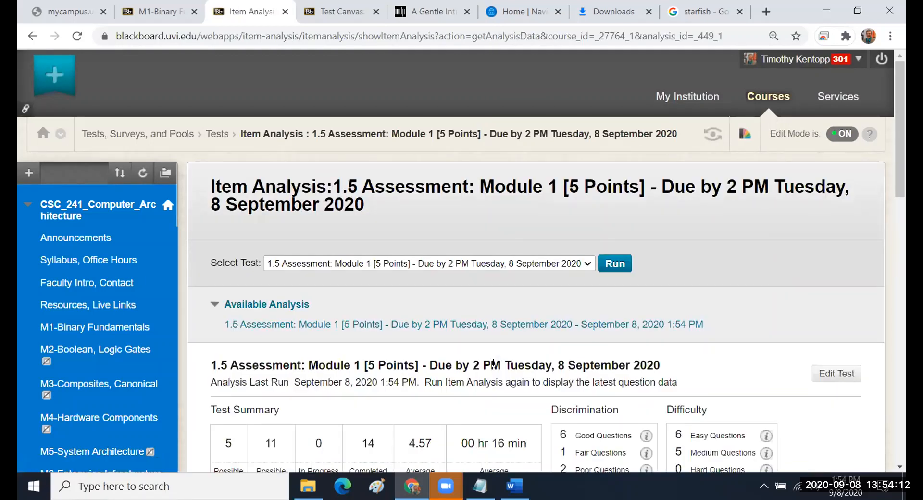
{"action": "scroll", "scroll_direction": "down", "scroll_amount": 3}
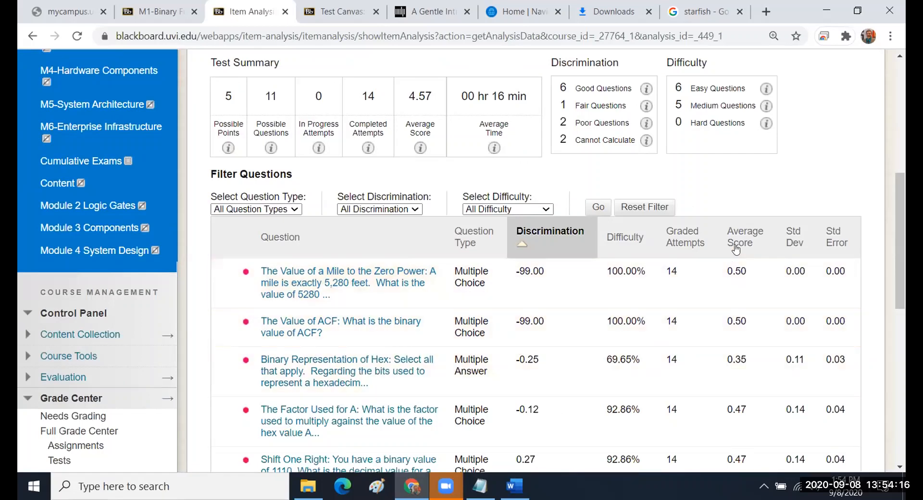
{"action": "left_click", "coordinate": [744, 236]}
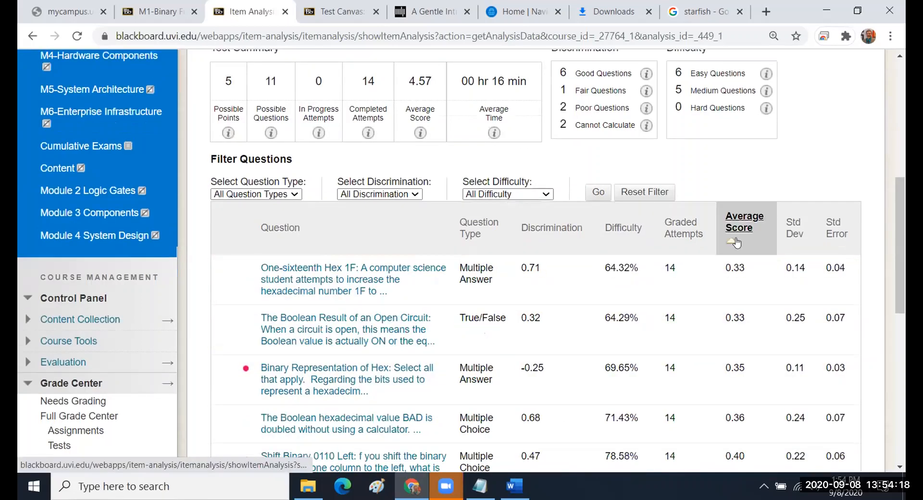
{"action": "left_click", "coordinate": [737, 244]}
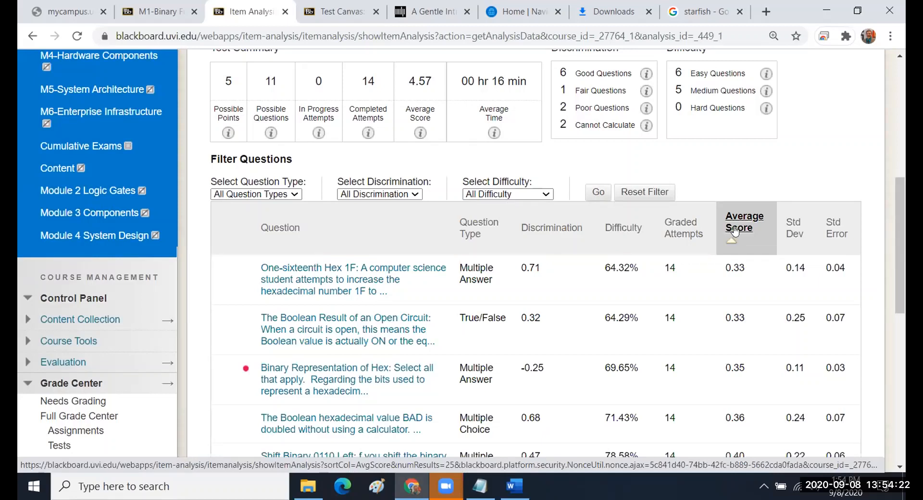
{"action": "mouse_move", "coordinate": [738, 228]}
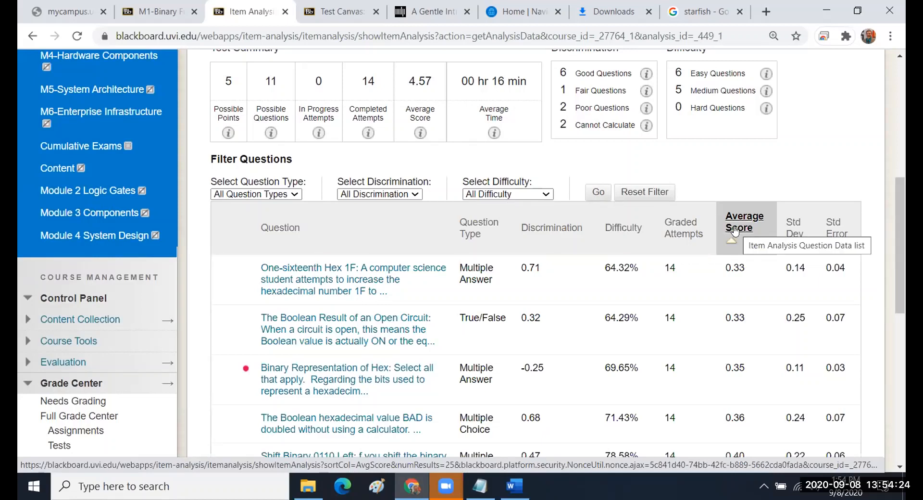
{"action": "left_click", "coordinate": [744, 222]}
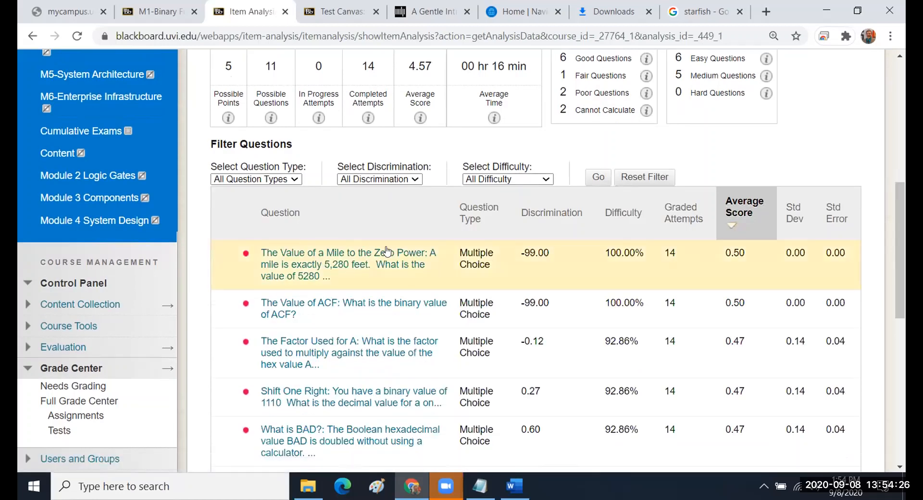
{"action": "mouse_move", "coordinate": [354, 440]}
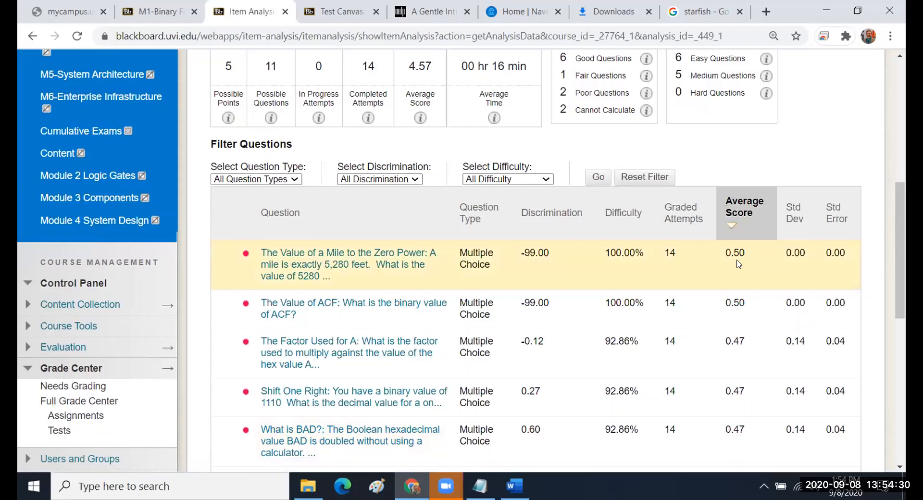
{"action": "mouse_move", "coordinate": [500, 268]}
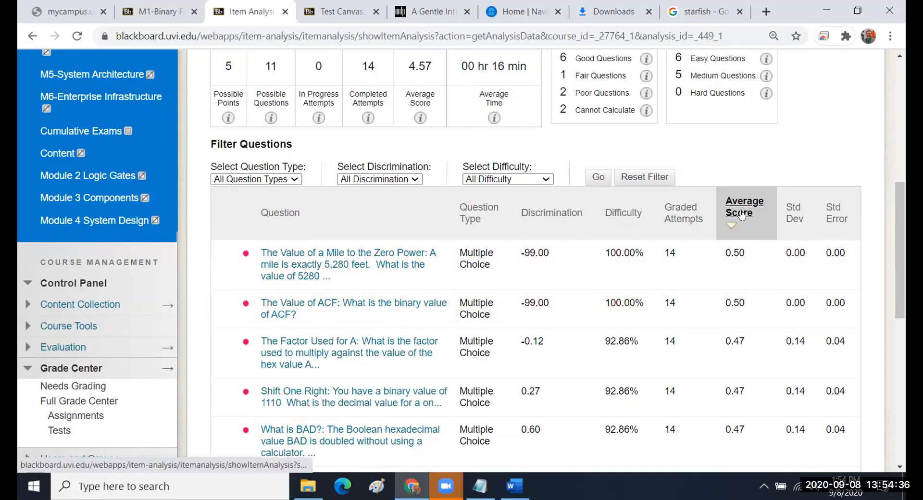
{"action": "left_click", "coordinate": [744, 207]}
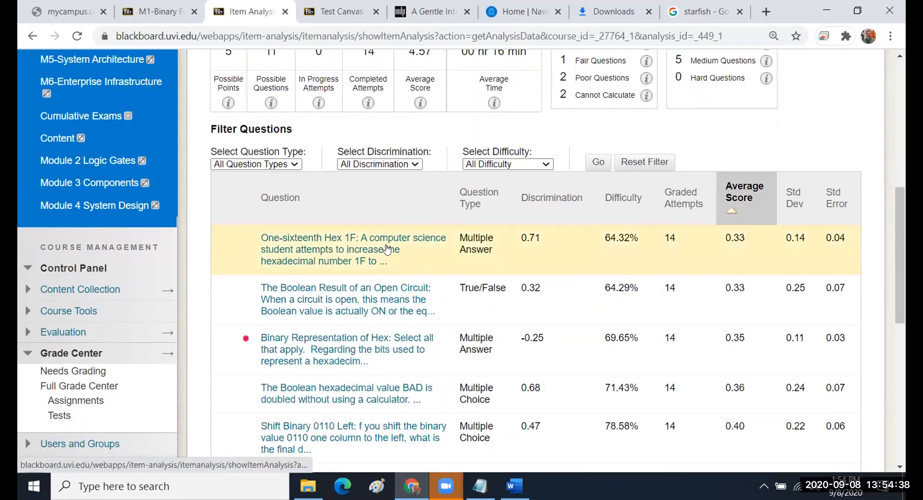
{"action": "mouse_move", "coordinate": [361, 372]}
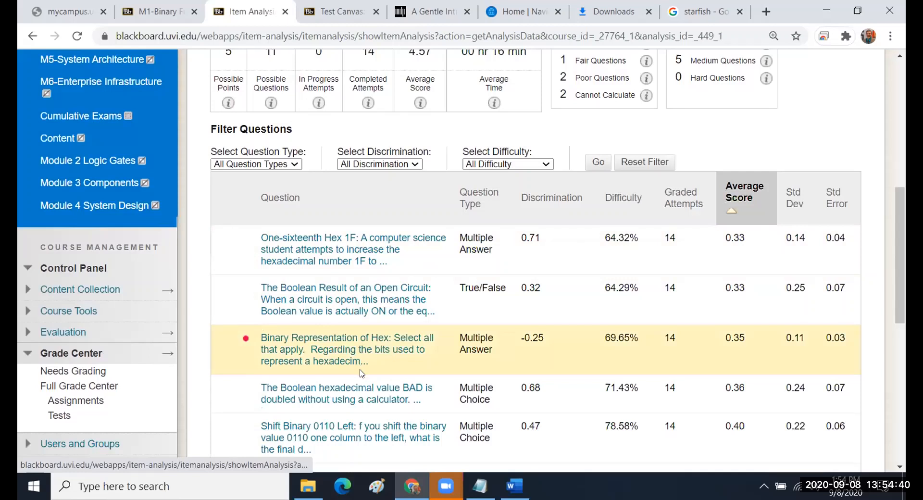
{"action": "mouse_move", "coordinate": [364, 354]}
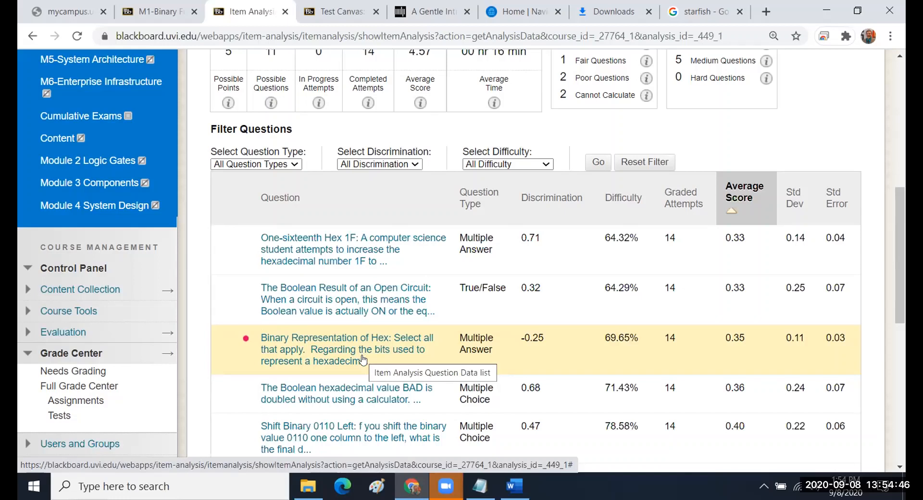
{"action": "left_click", "coordinate": [744, 176]}
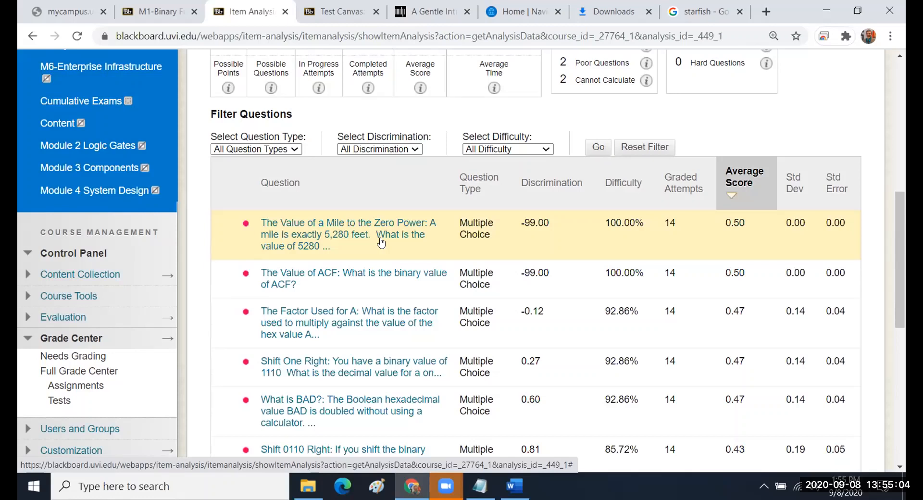
{"action": "mouse_move", "coordinate": [359, 278]}
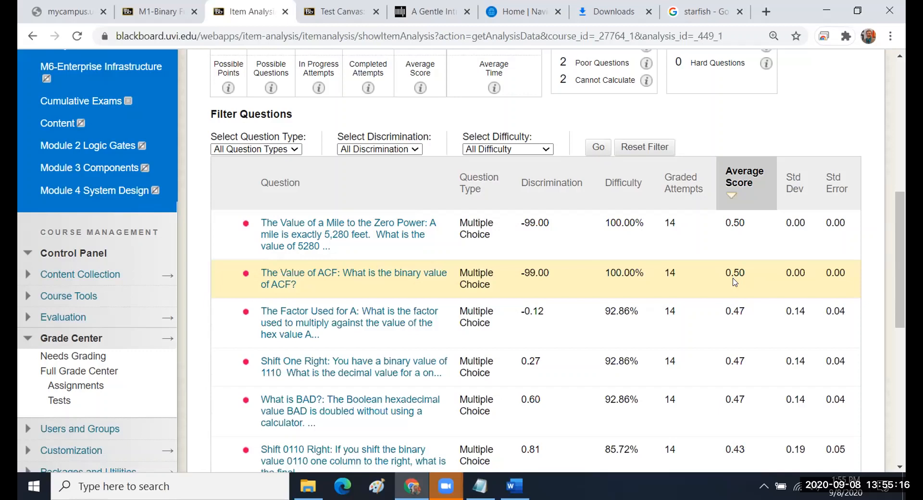
{"action": "scroll", "scroll_direction": "down", "scroll_amount": 3}
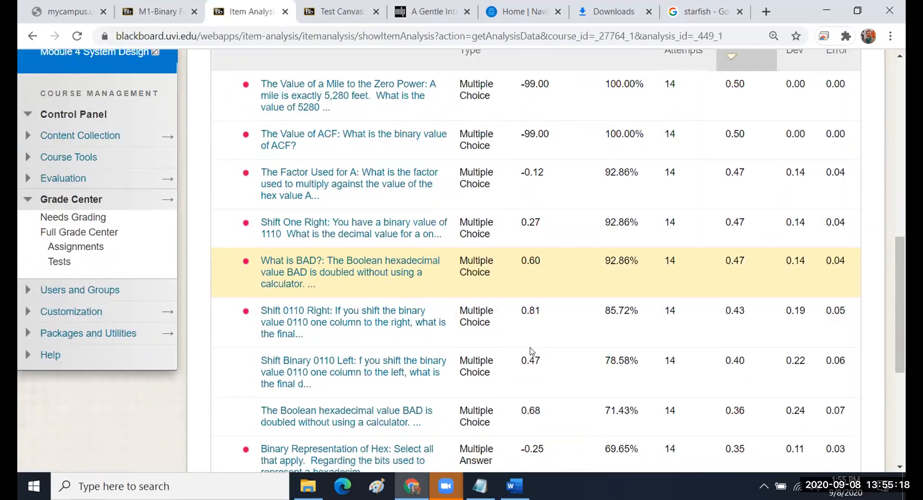
{"action": "scroll", "scroll_direction": "down", "scroll_amount": 3}
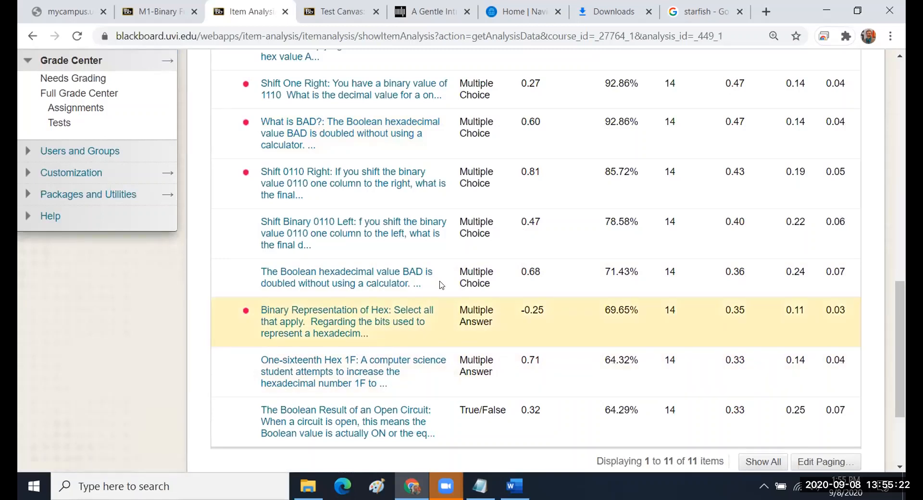
{"action": "mouse_move", "coordinate": [394, 421]}
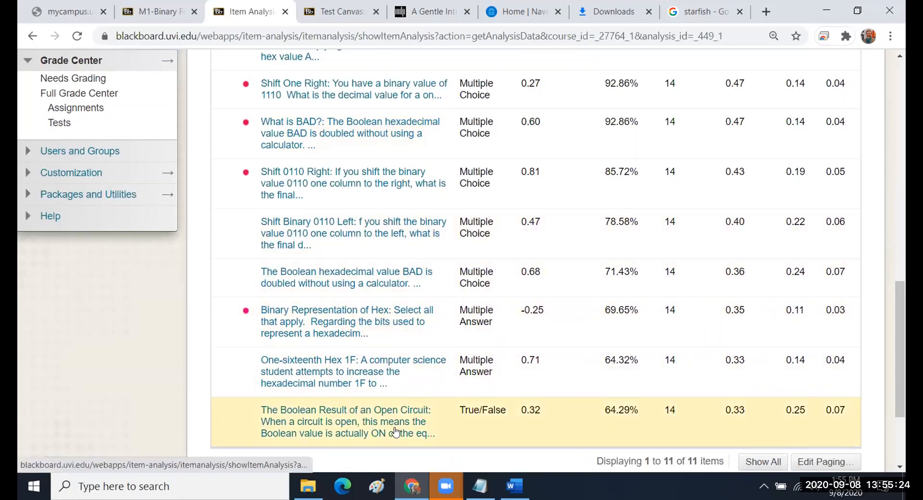